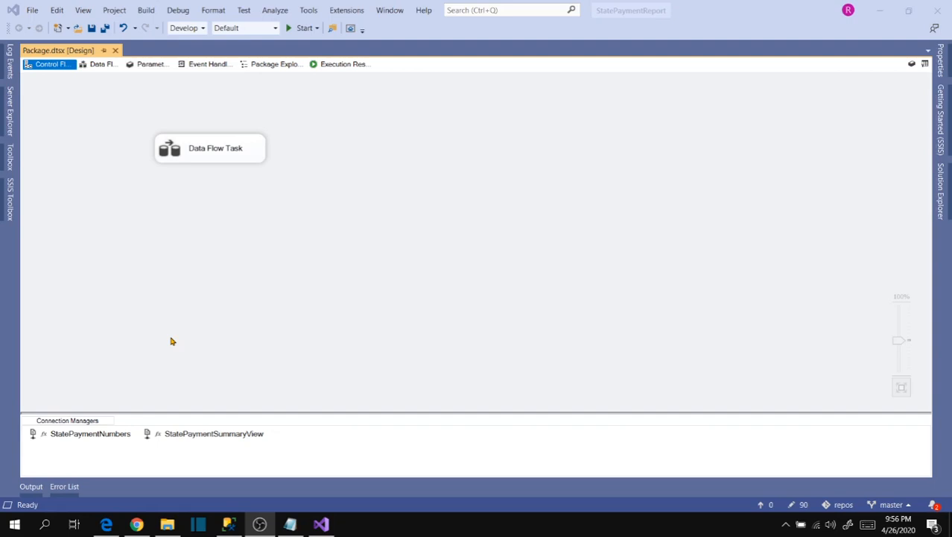
pyautogui.moveTo(224, 161)
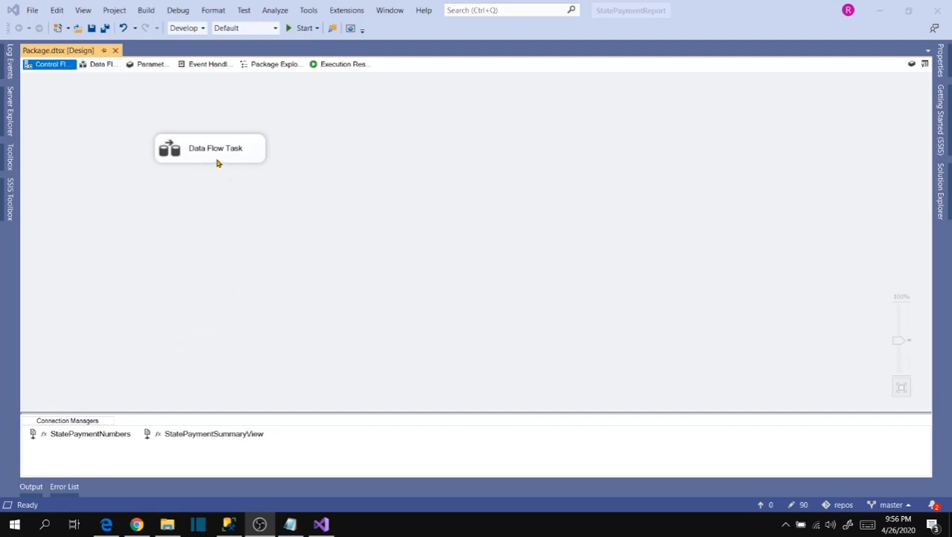
pyautogui.moveTo(256, 241)
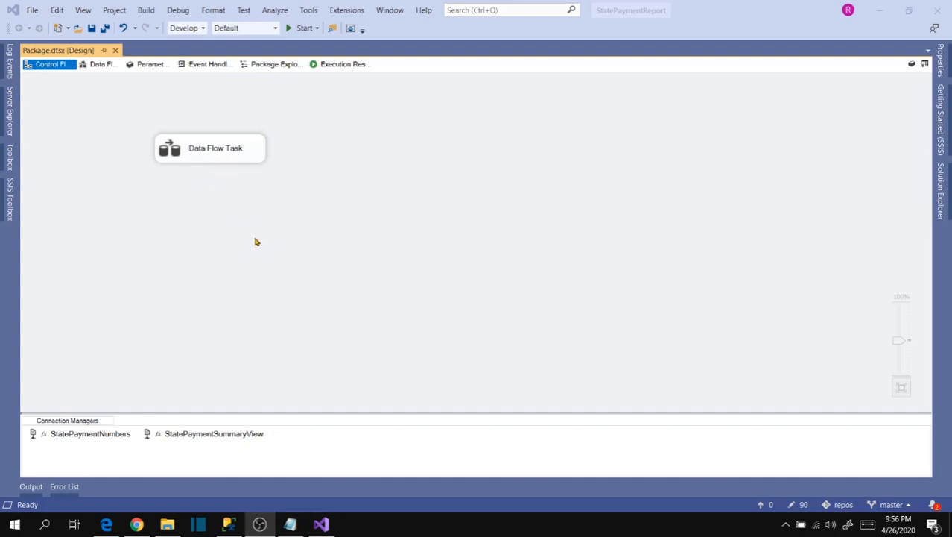
# Rename the Data Flow Task to 'Report Generate - StatePaymentSummary' on the control flow
pyautogui.click(215, 432)
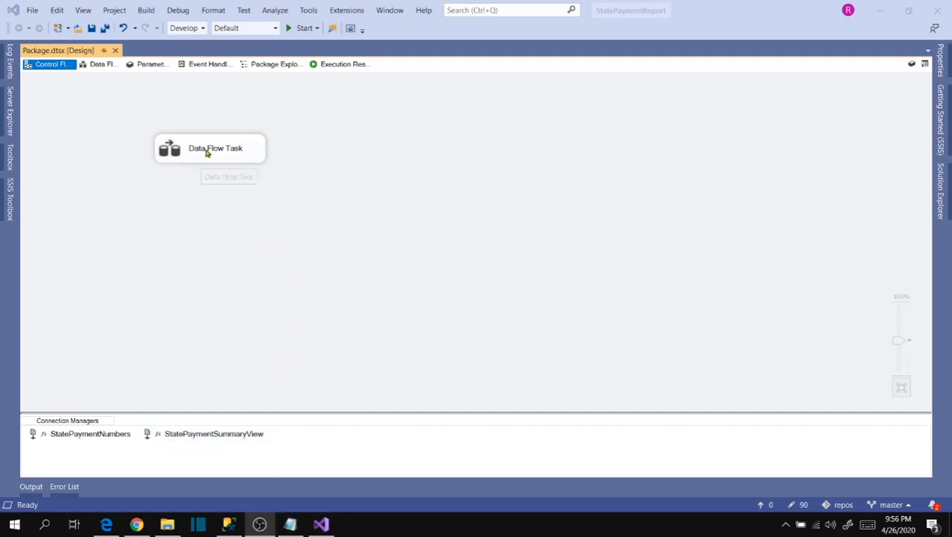
pyautogui.doubleClick(215, 148)
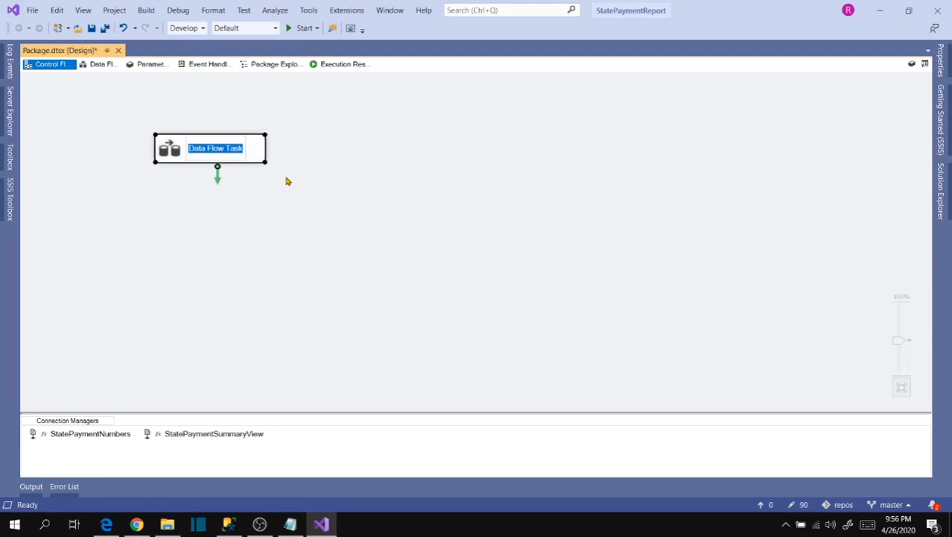
pyautogui.write('Report Generate')
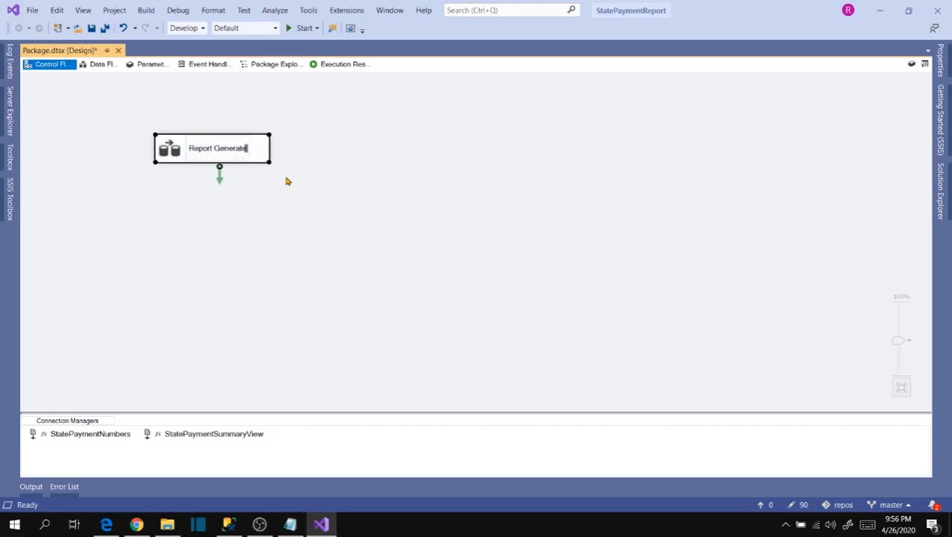
pyautogui.write('- StatePaymentSumma')
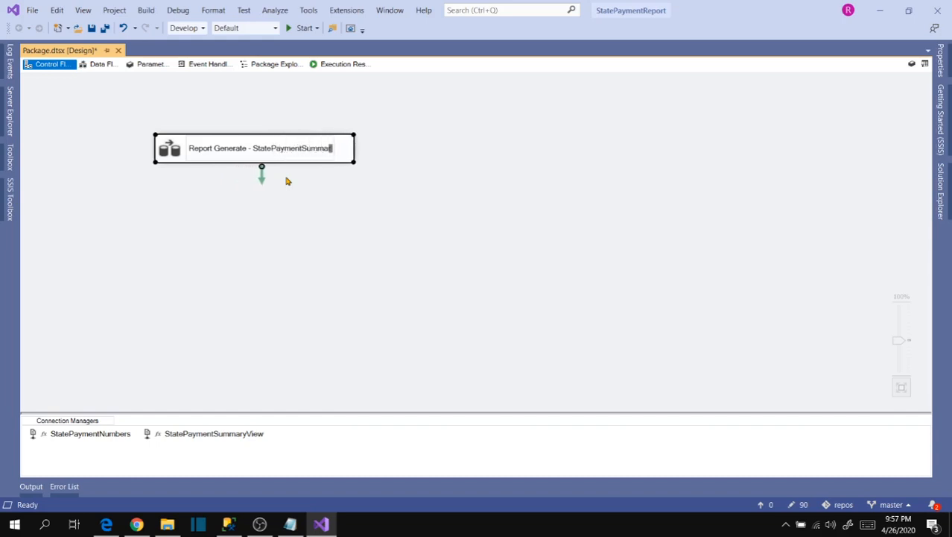
pyautogui.click(316, 228)
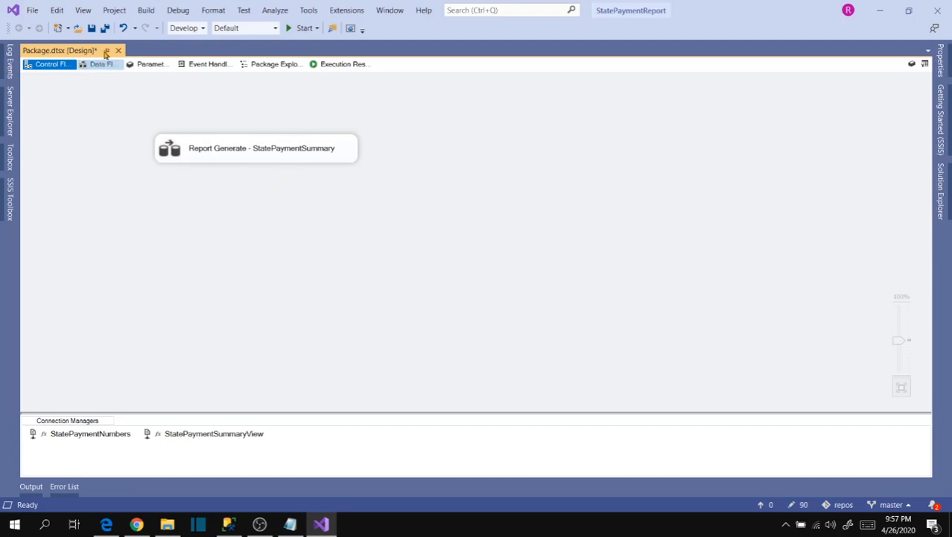
# Save, rename Package.dtsx to StatePaymentSummaryReport.dtsx, reopen it in the designer and save again
pyautogui.press('ctrl+s')
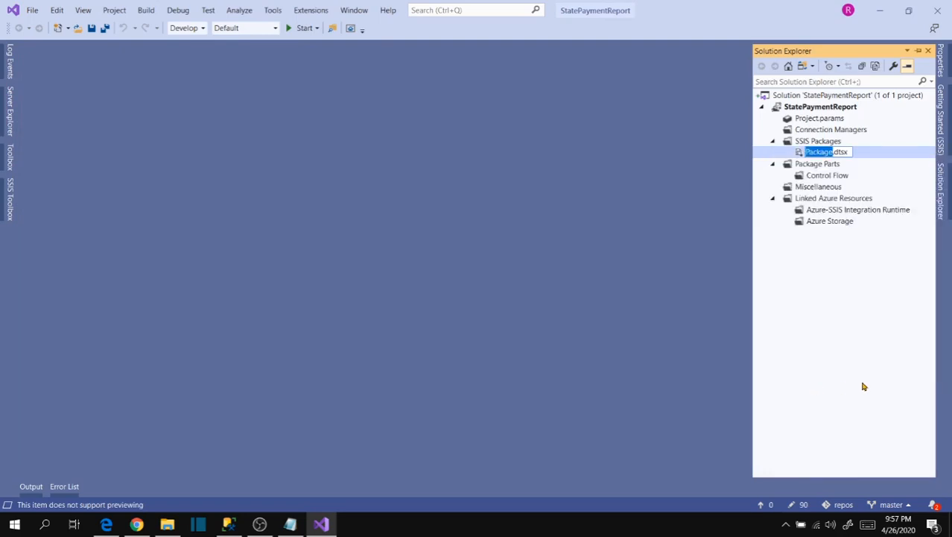
pyautogui.write('StatePaymentSu')
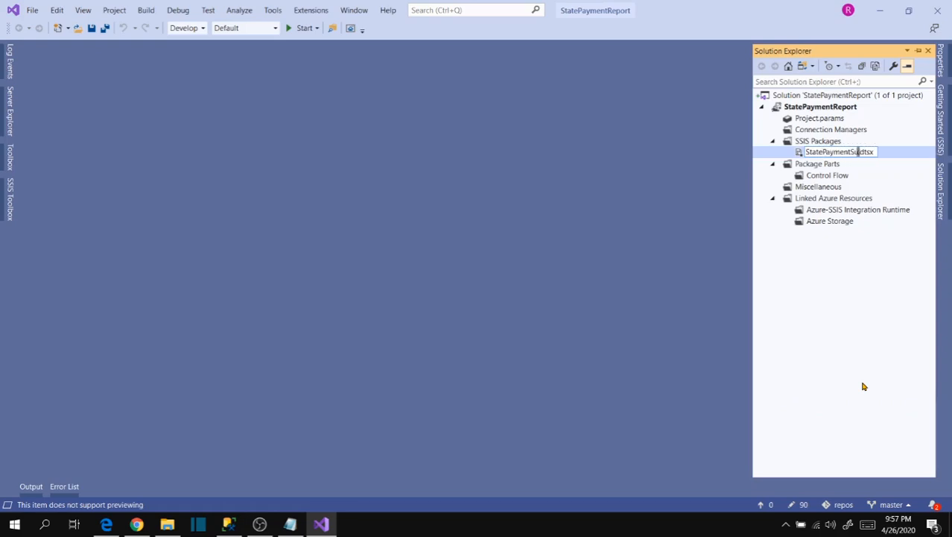
pyautogui.write('StatePaymentSummaryReport')
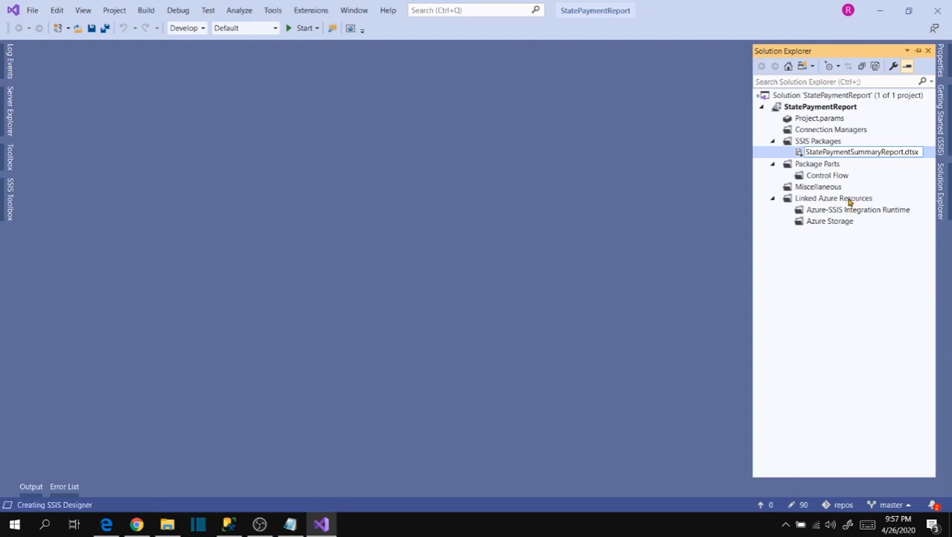
pyautogui.doubleClick(862, 152)
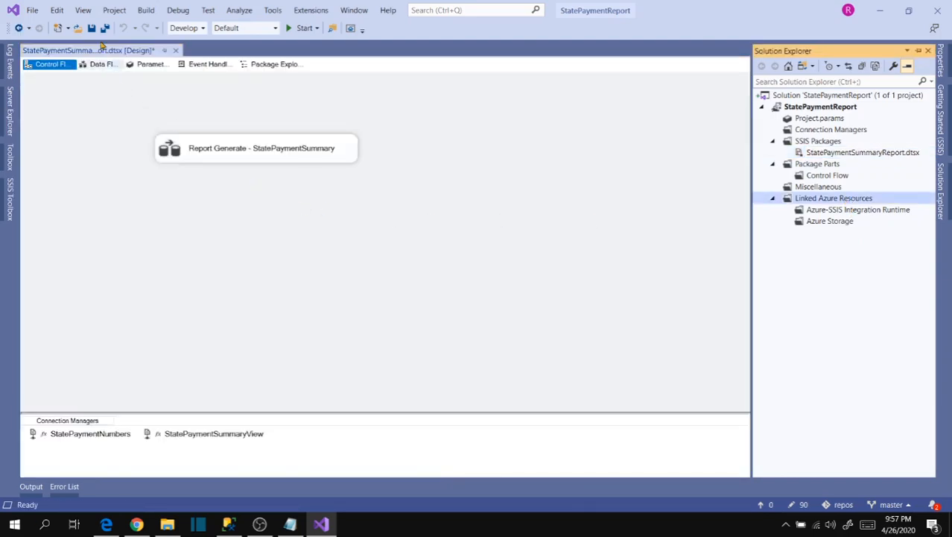
pyautogui.press('ctrl+s')
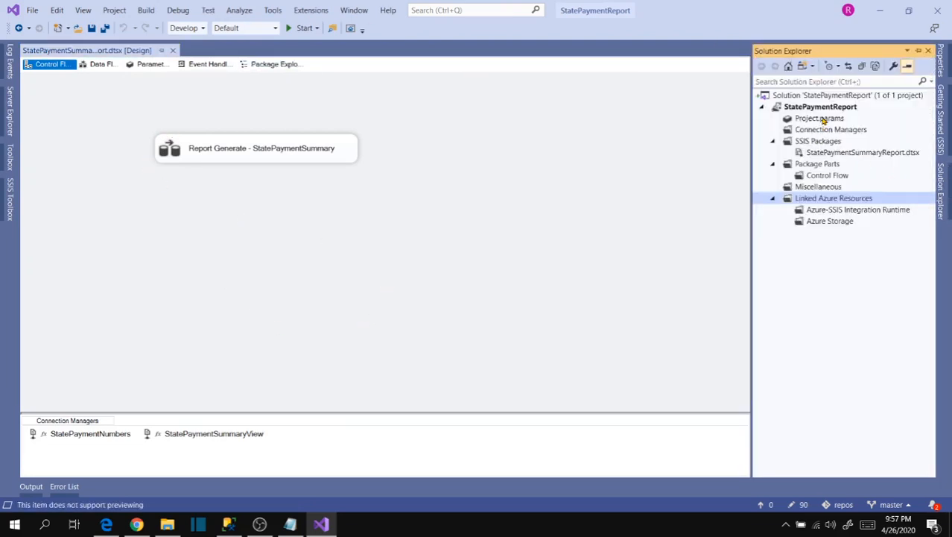
pyautogui.moveTo(807, 108)
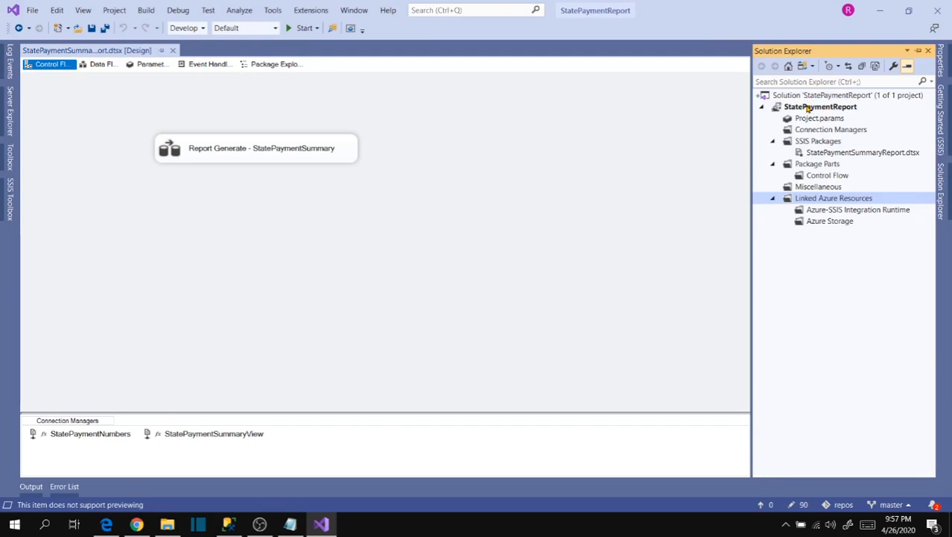
# Deploy the StatePaymentReport project to SSIS in SQL Server with localhost as destination server
pyautogui.rightClick(819, 107)
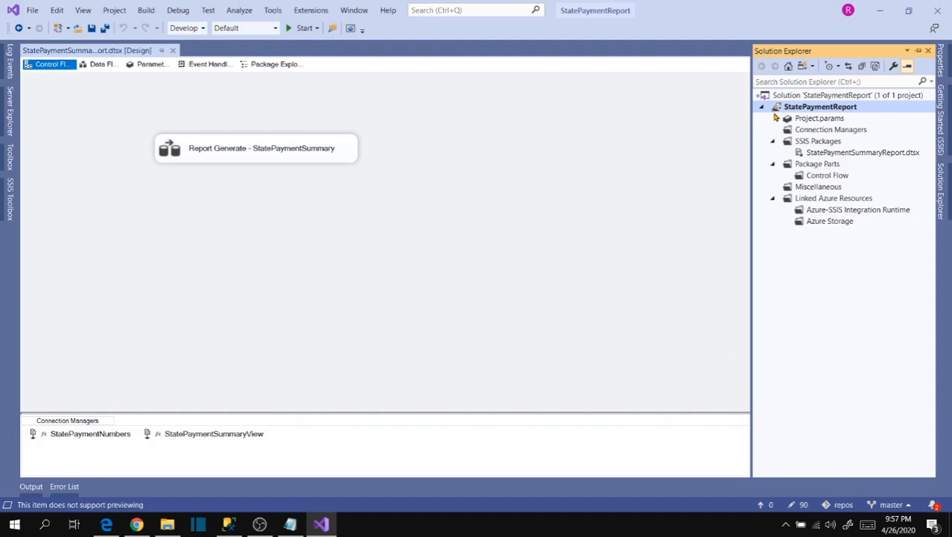
pyautogui.moveTo(442, 158)
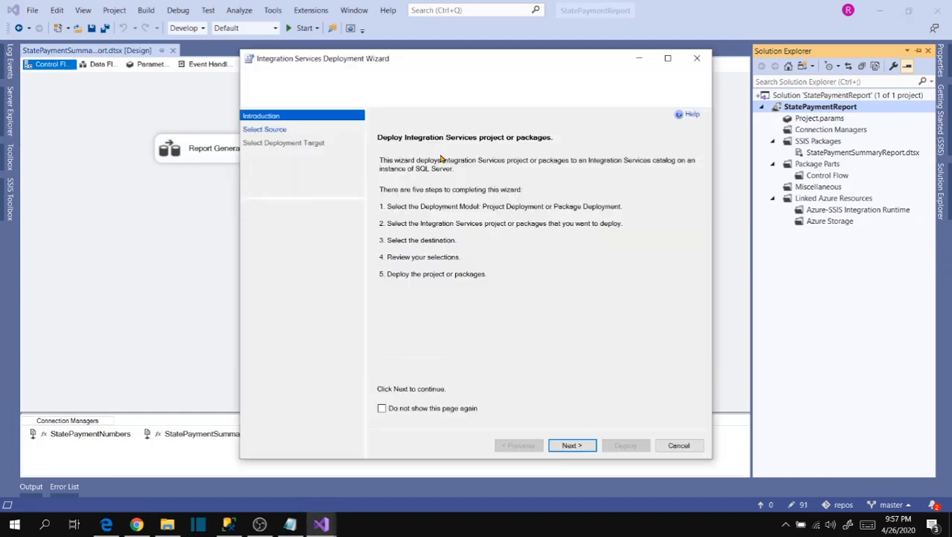
pyautogui.click(573, 444)
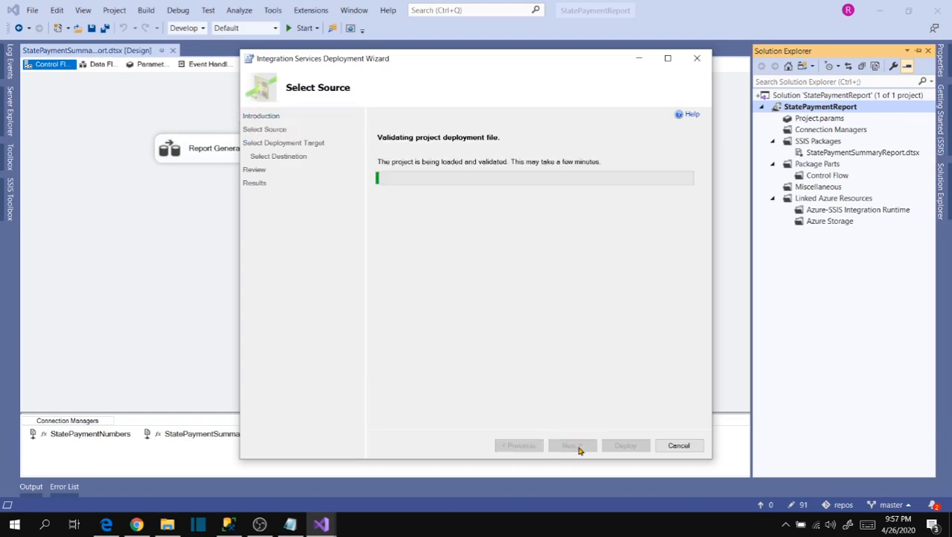
pyautogui.click(572, 444)
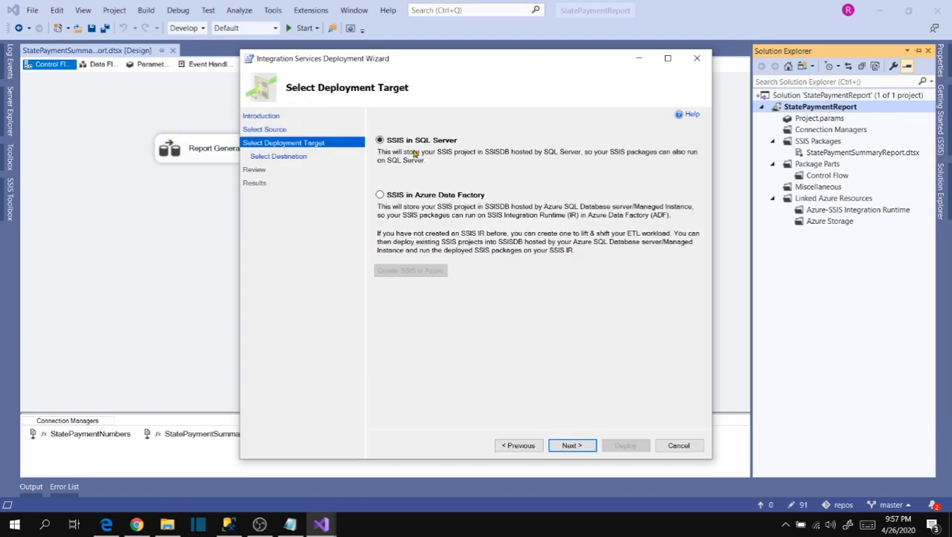
pyautogui.moveTo(445, 148)
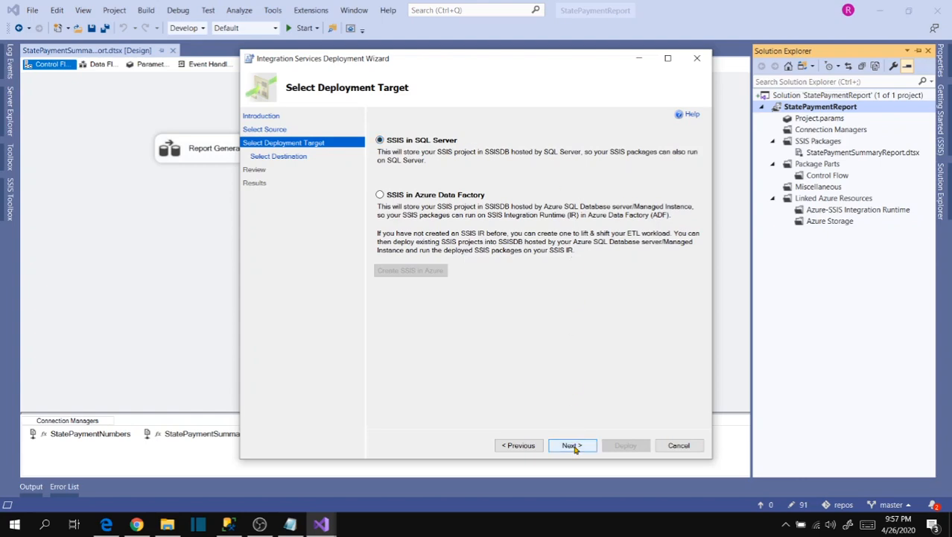
pyautogui.click(571, 445)
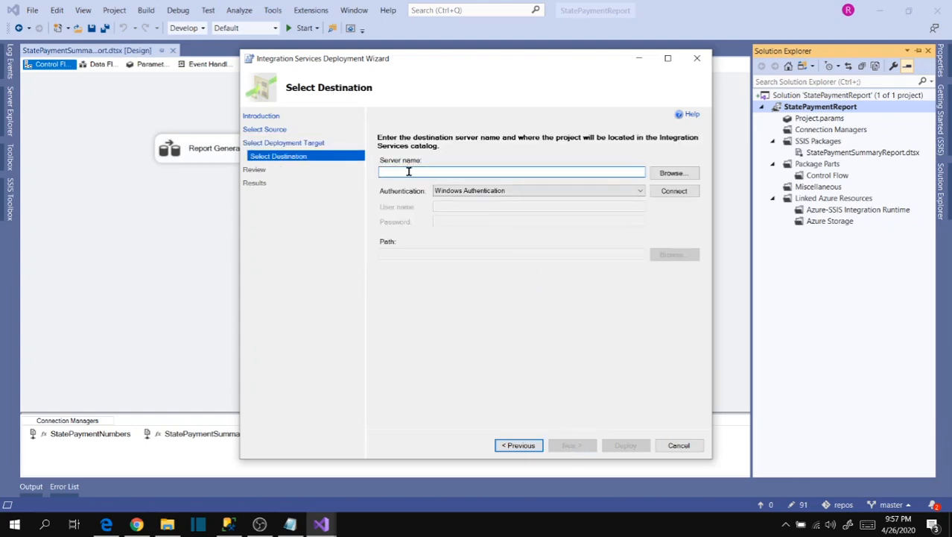
pyautogui.write('localhost')
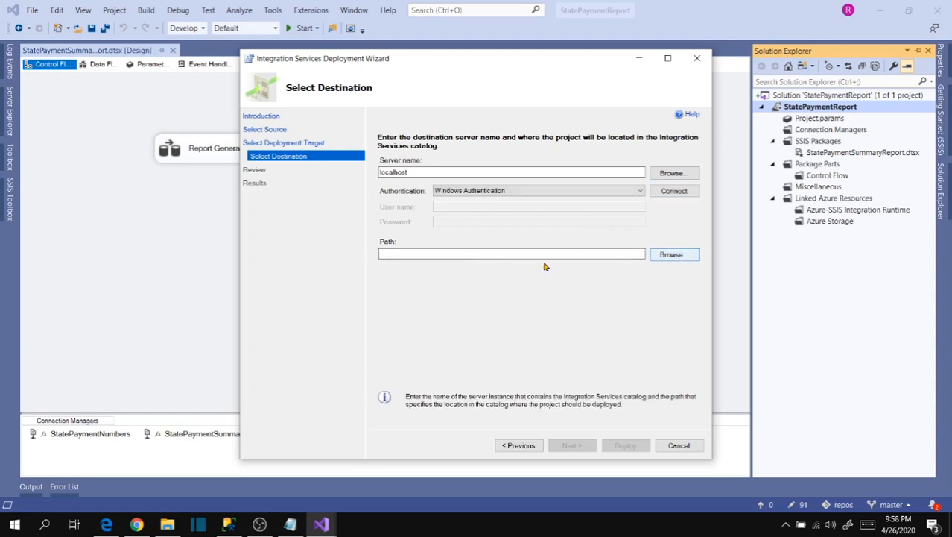
# Create a new Reports folder in the SSISDB catalog from the Browse dialog
pyautogui.click(673, 253)
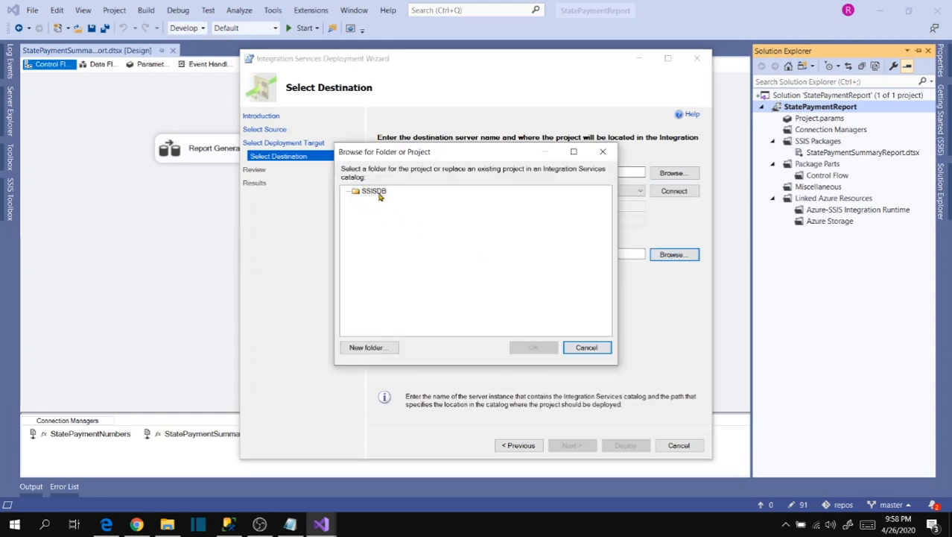
pyautogui.click(372, 190)
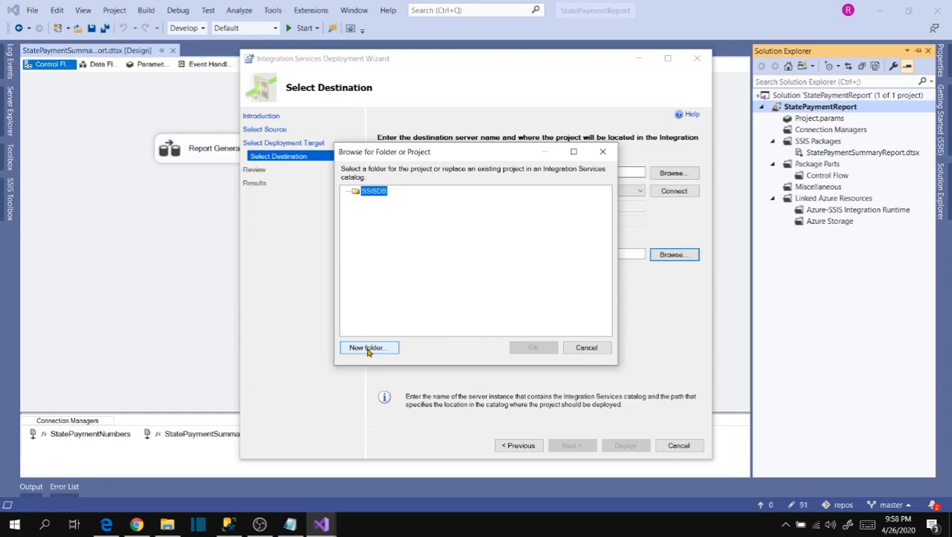
pyautogui.click(370, 347)
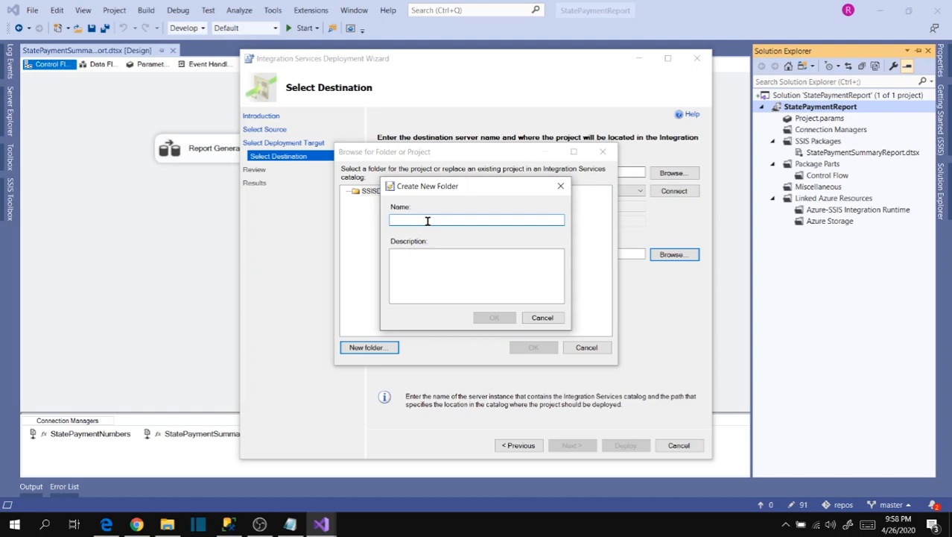
pyautogui.write('Report')
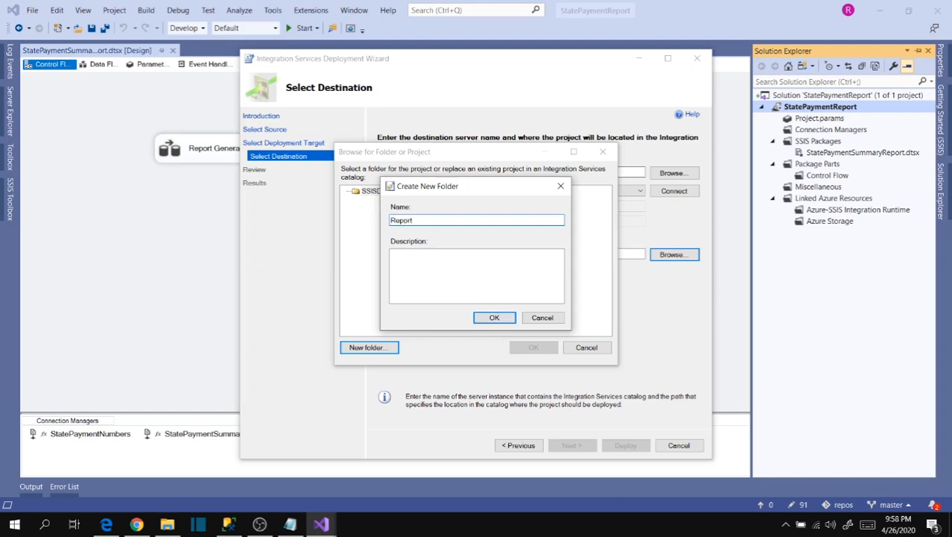
pyautogui.click(542, 317)
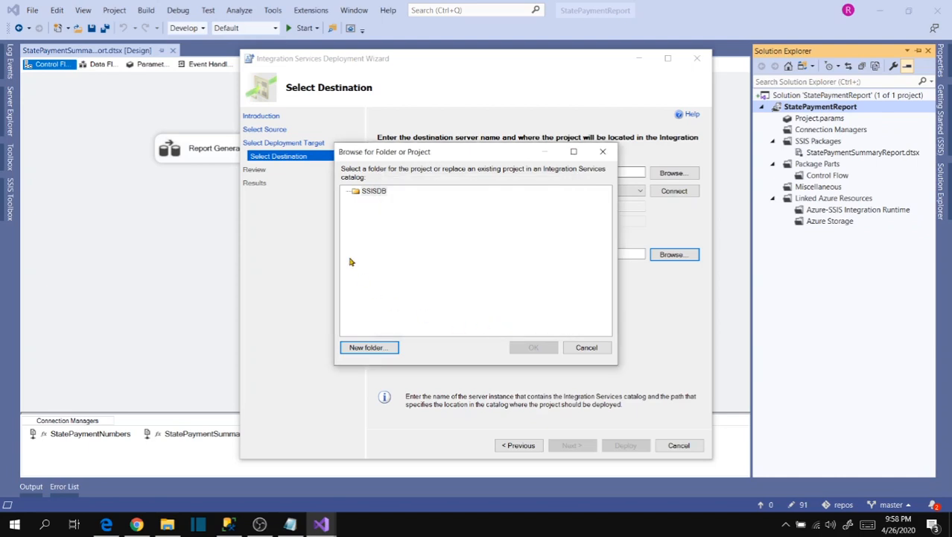
pyautogui.moveTo(397, 241)
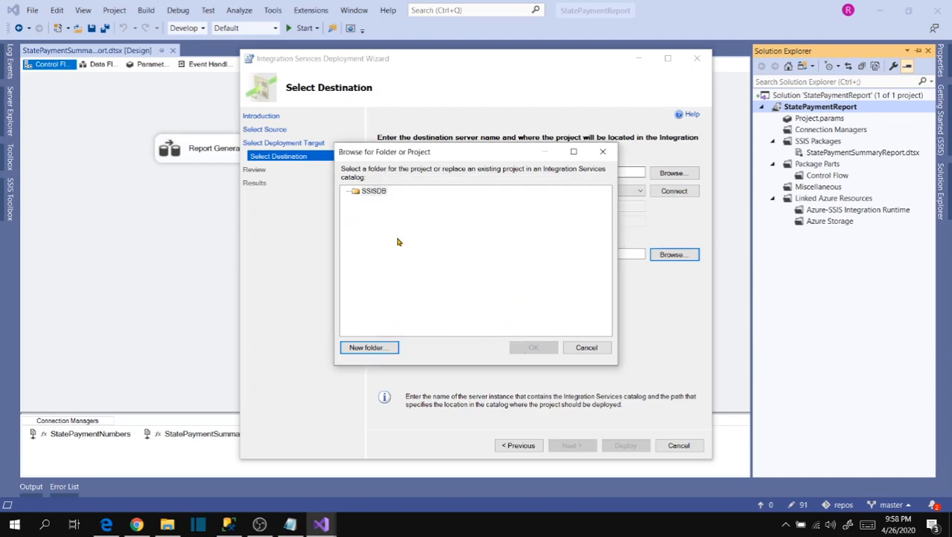
pyautogui.moveTo(383, 203)
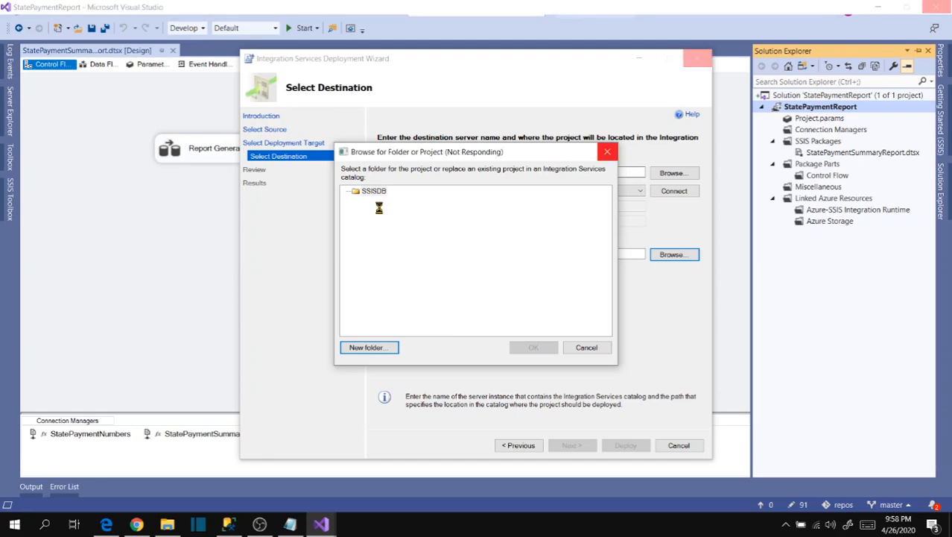
# Select Reports so the deployment path becomes /SSISDB/Reports/StatePaymentReport
pyautogui.click(351, 191)
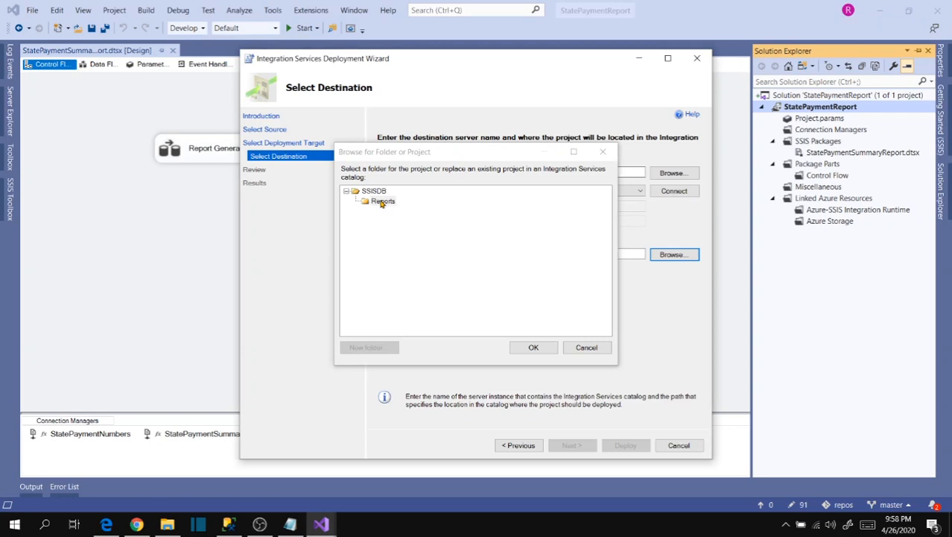
pyautogui.click(534, 346)
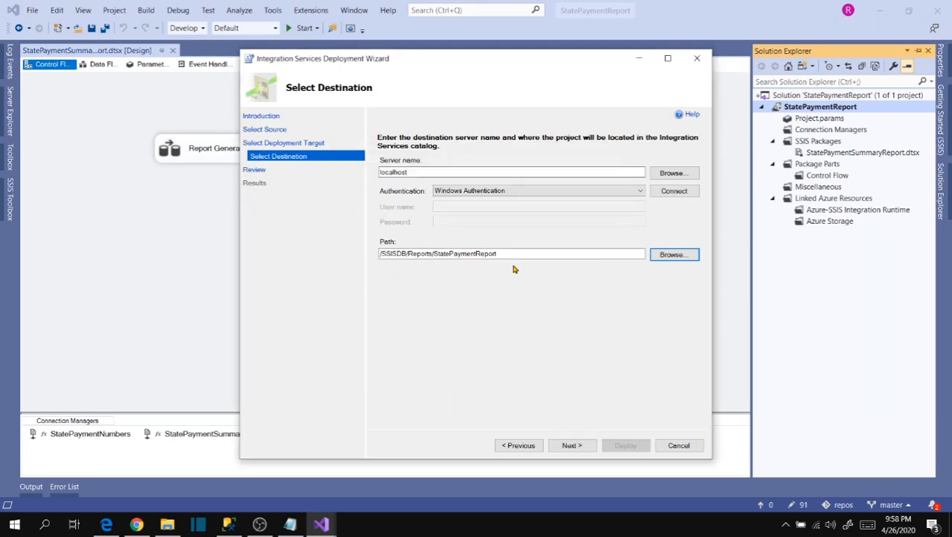
pyautogui.click(507, 254)
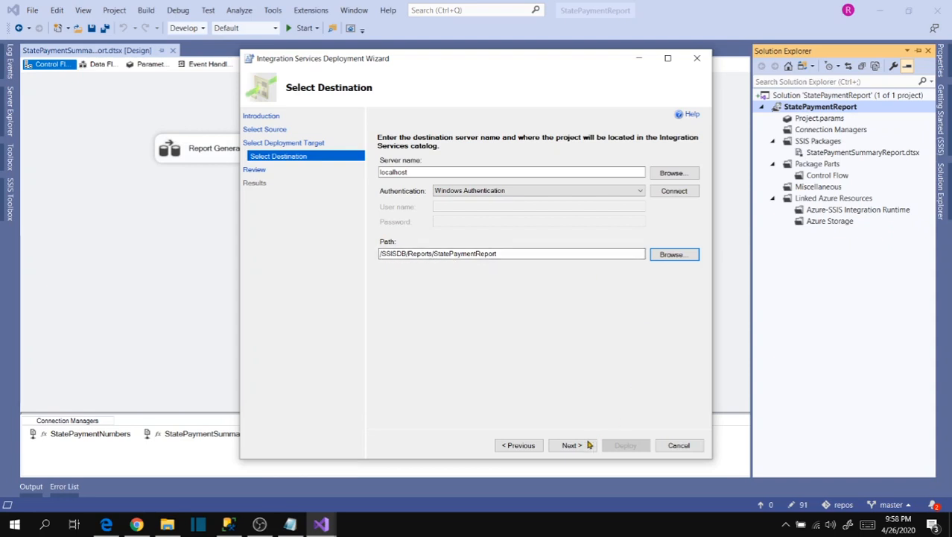
# Review, deploy the project until every result shows Passed, and close the wizard
pyautogui.click(569, 444)
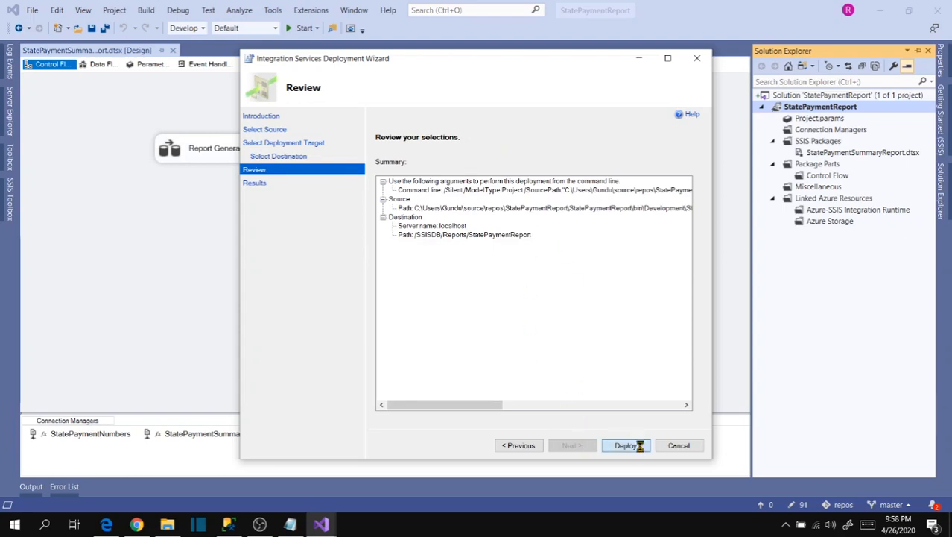
pyautogui.click(626, 444)
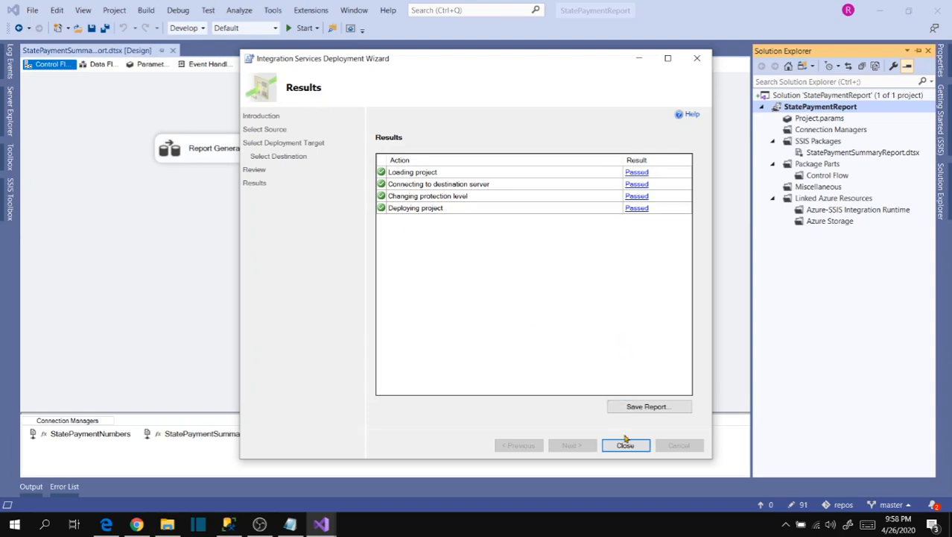
pyautogui.click(626, 444)
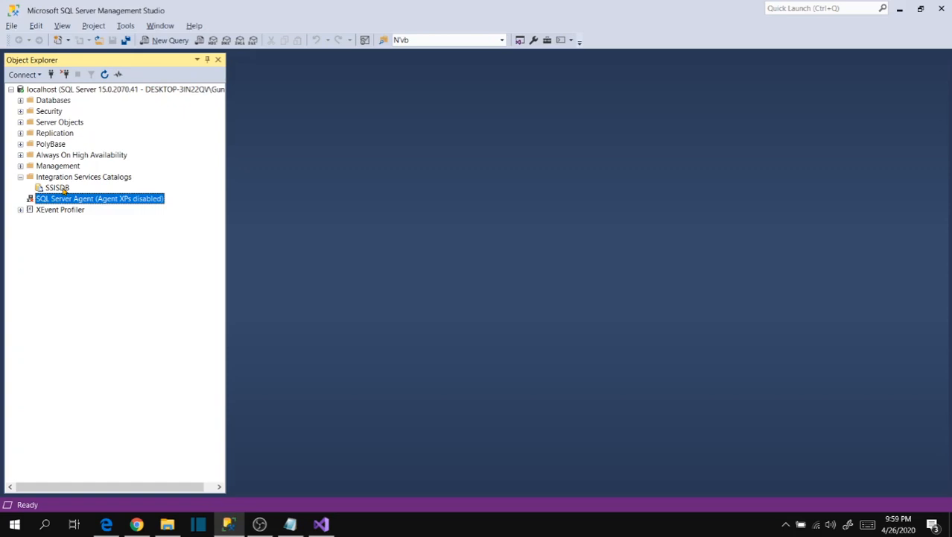
# Refresh SSISDB and expand StatePaymentReport's Packages to show StatePaymentSummaryReport.dtsx
pyautogui.rightClick(57, 188)
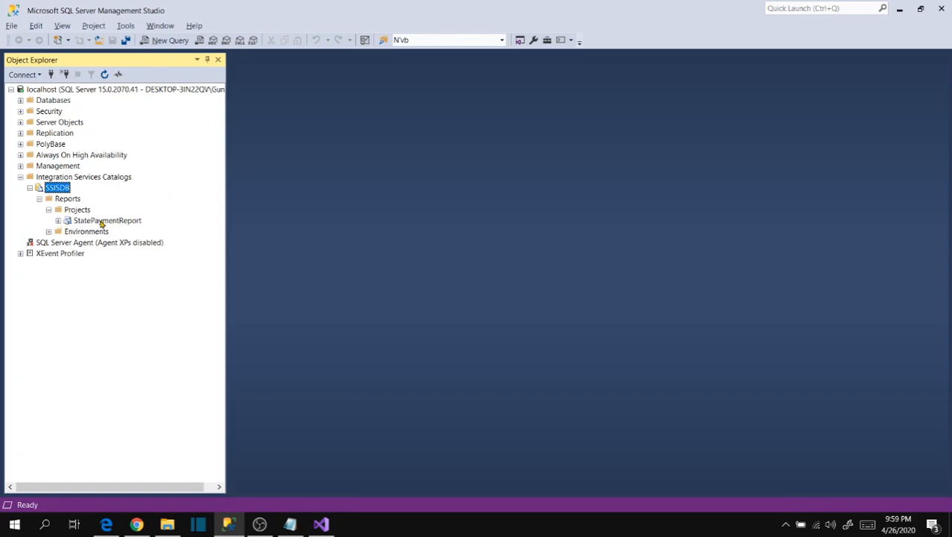
pyautogui.click(67, 220)
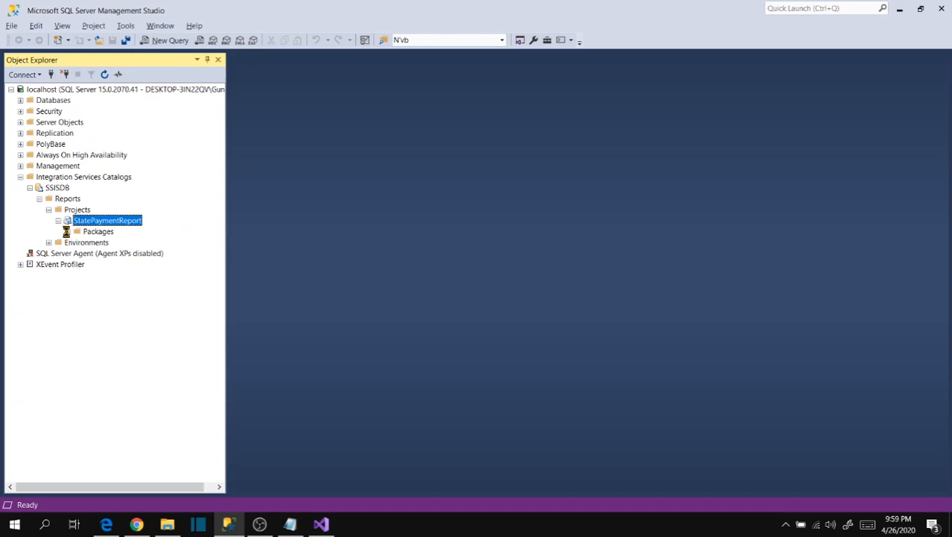
pyautogui.click(67, 231)
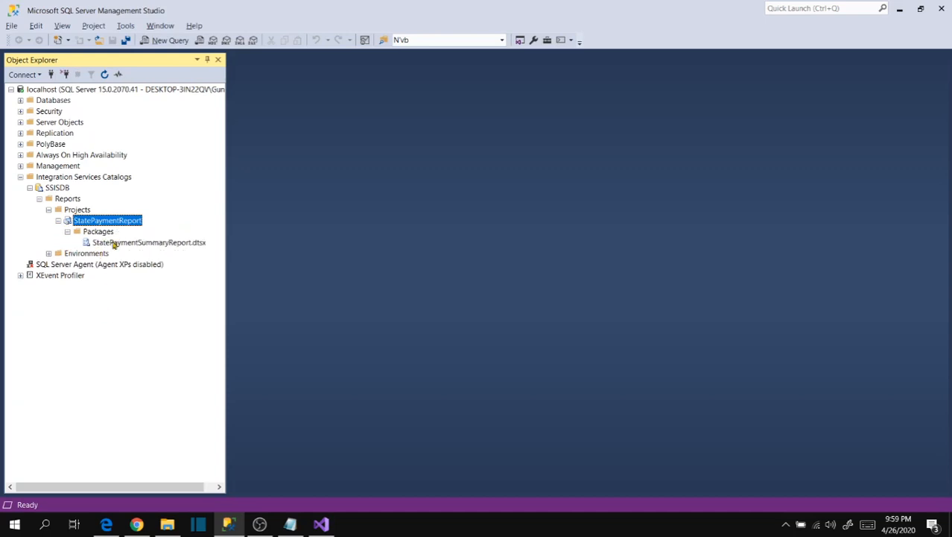
pyautogui.moveTo(133, 244)
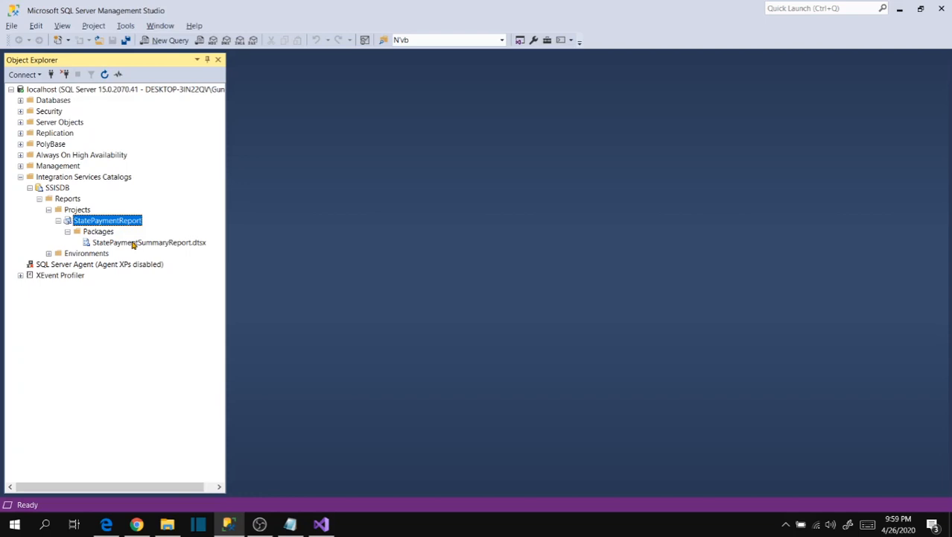
pyautogui.moveTo(67, 265)
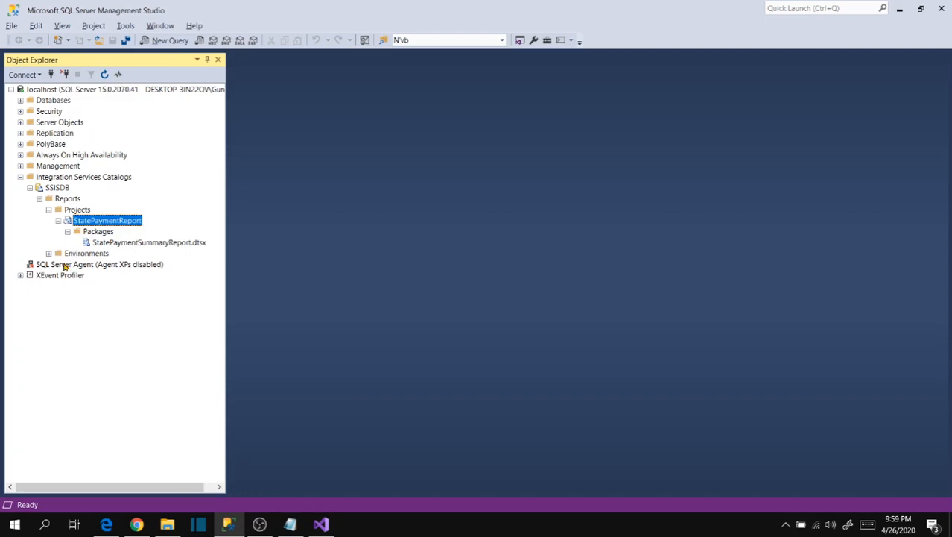
pyautogui.moveTo(146, 248)
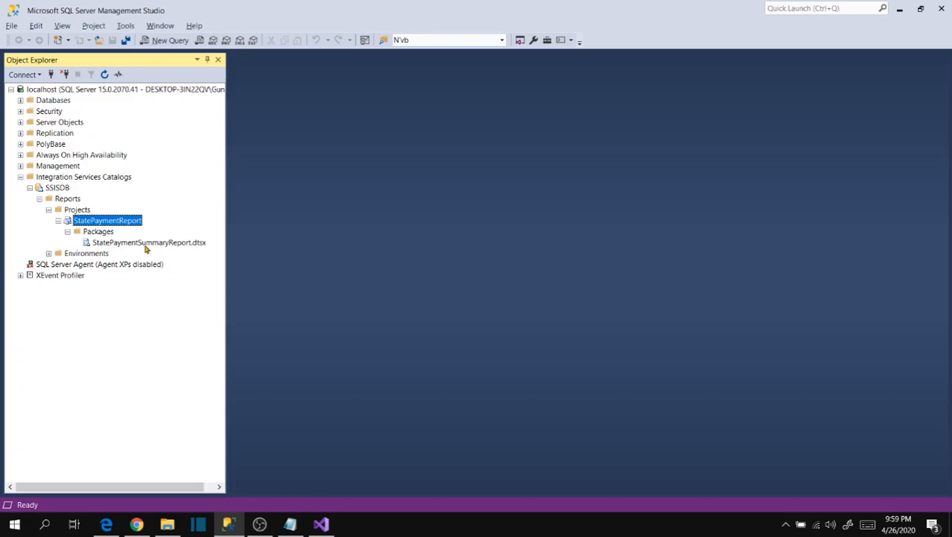
pyautogui.moveTo(129, 245)
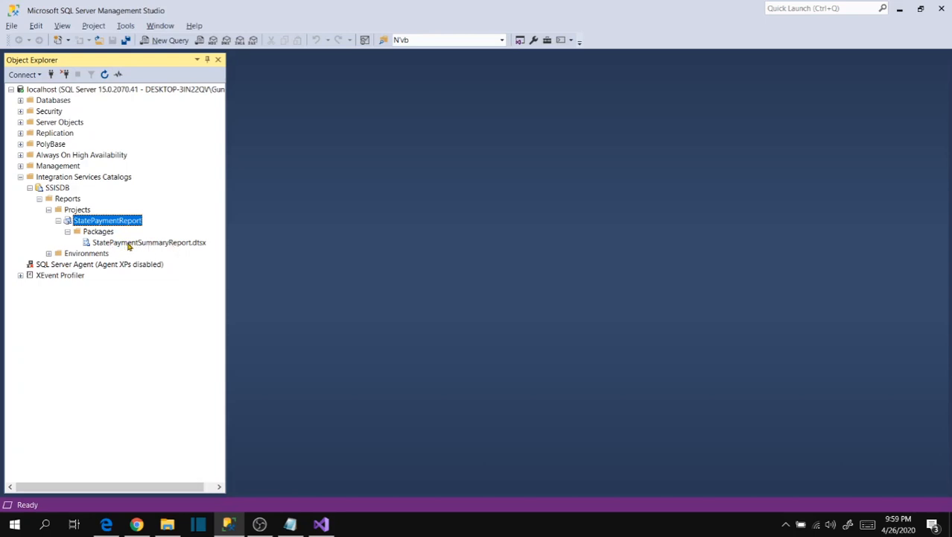
# Delete both old StatePaymentSummaryView text files from the Target folder, confirming permanent deletion
pyautogui.click(149, 241)
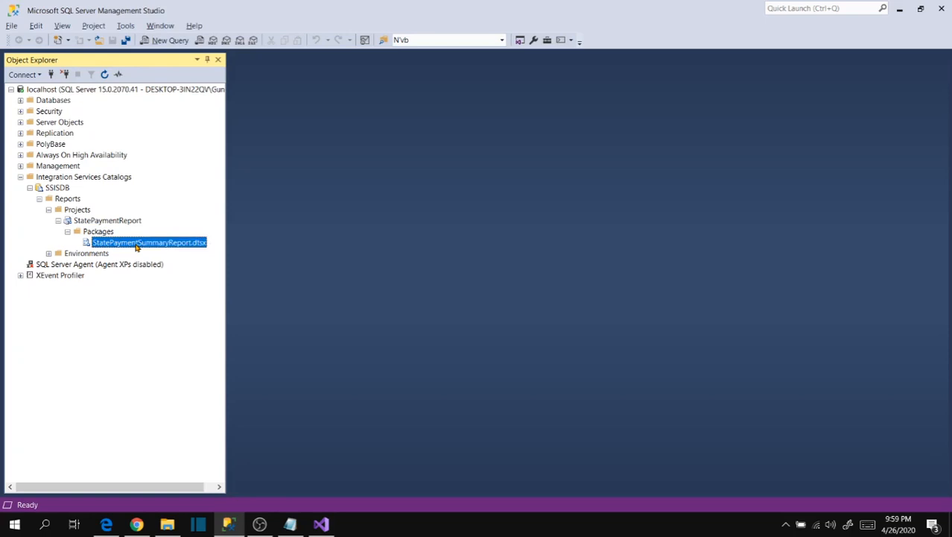
pyautogui.rightClick(149, 241)
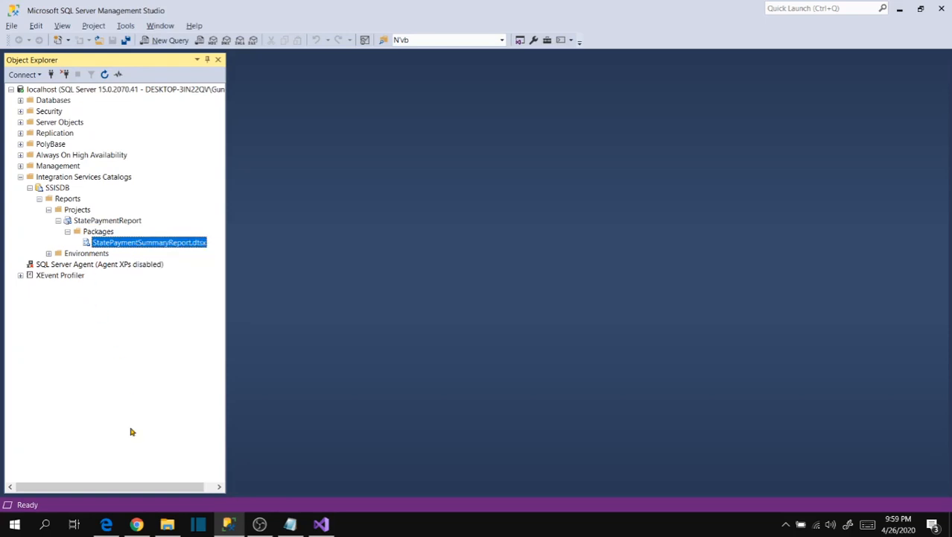
pyautogui.click(167, 524)
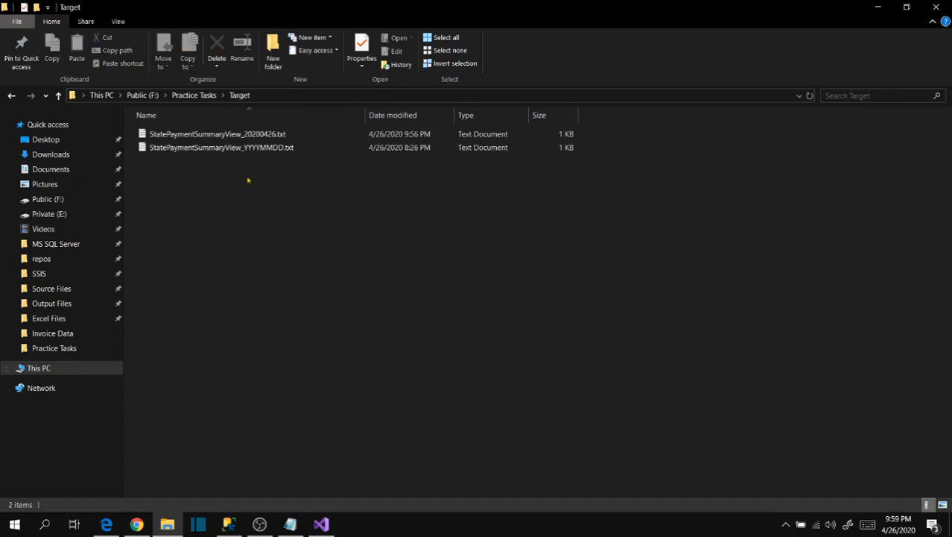
pyautogui.moveTo(175, 170)
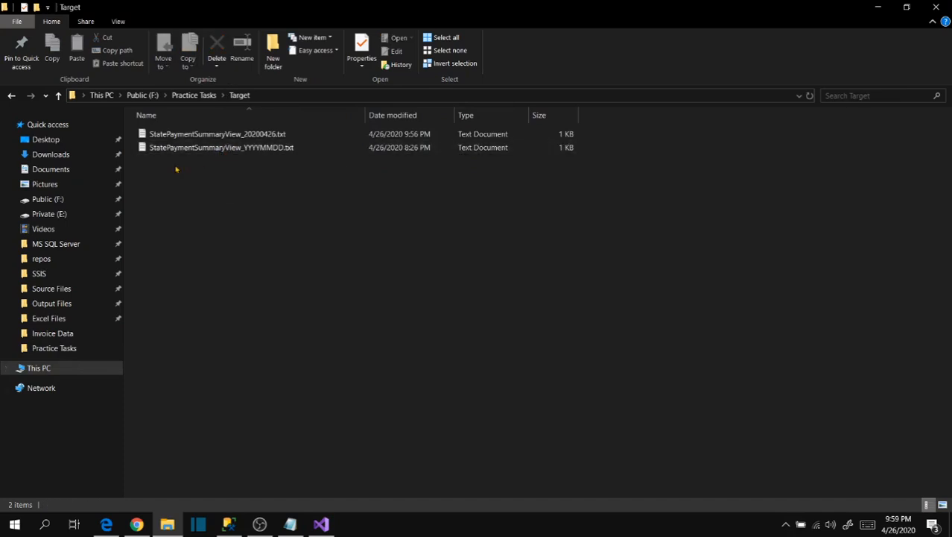
pyautogui.click(218, 48)
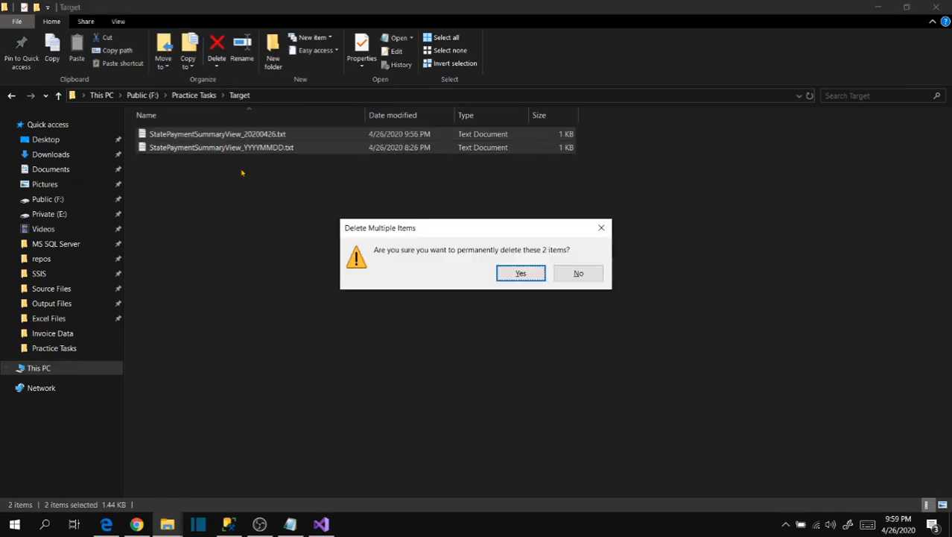
pyautogui.click(521, 273)
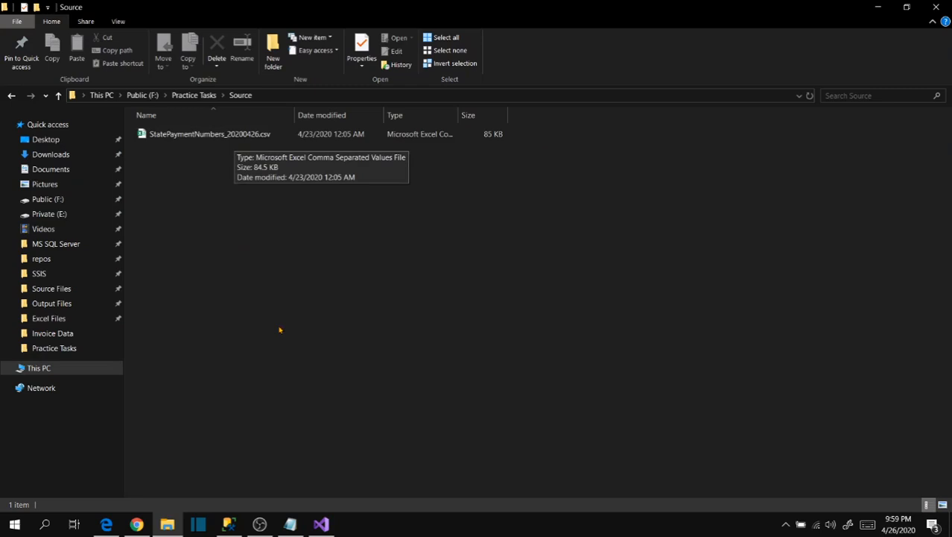
pyautogui.moveTo(322, 525)
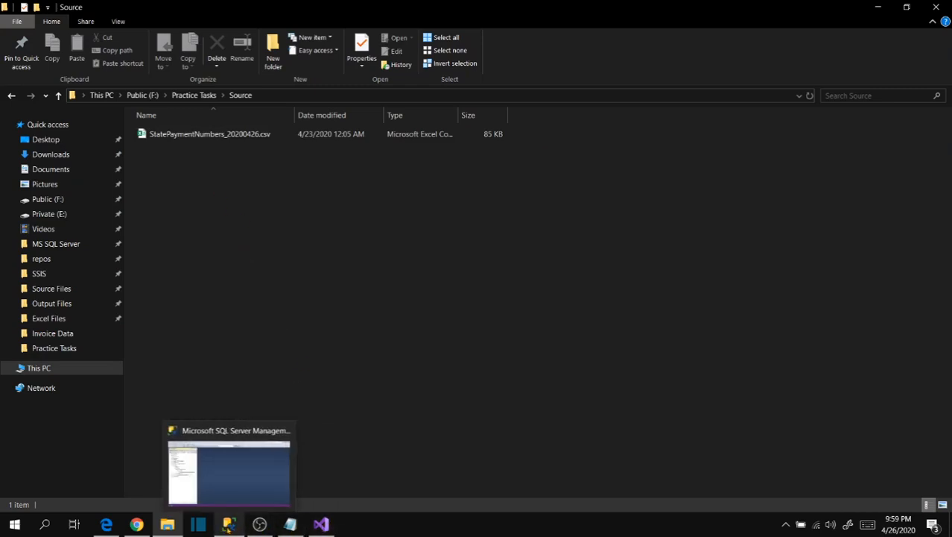
# Execute StatePaymentSummaryReport.dtsx after checking Parameters and the summary output connection manager
pyautogui.rightClick(111, 242)
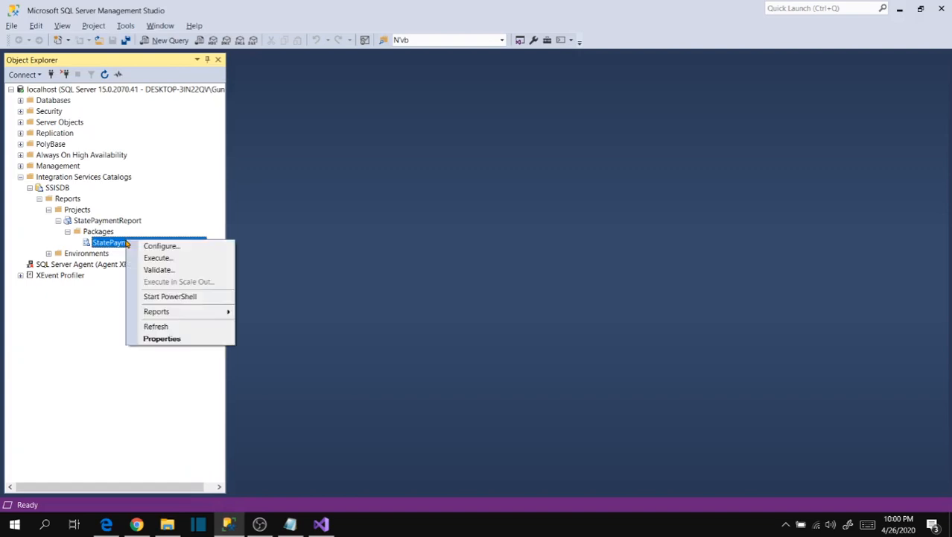
pyautogui.click(158, 256)
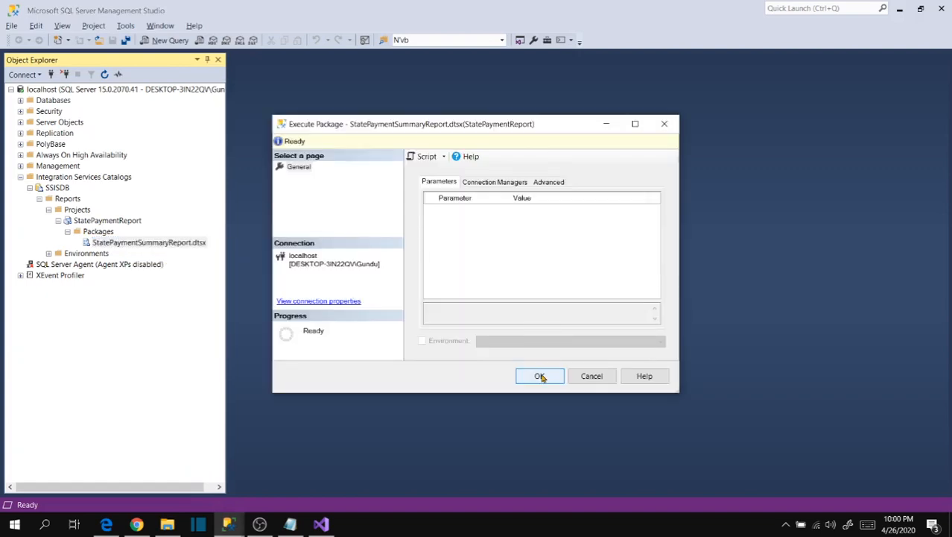
pyautogui.click(495, 182)
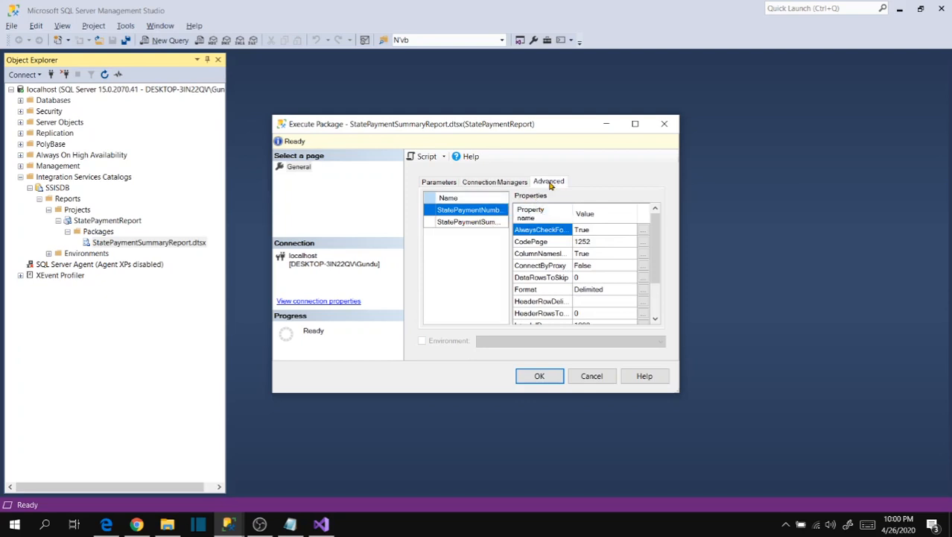
pyautogui.click(438, 182)
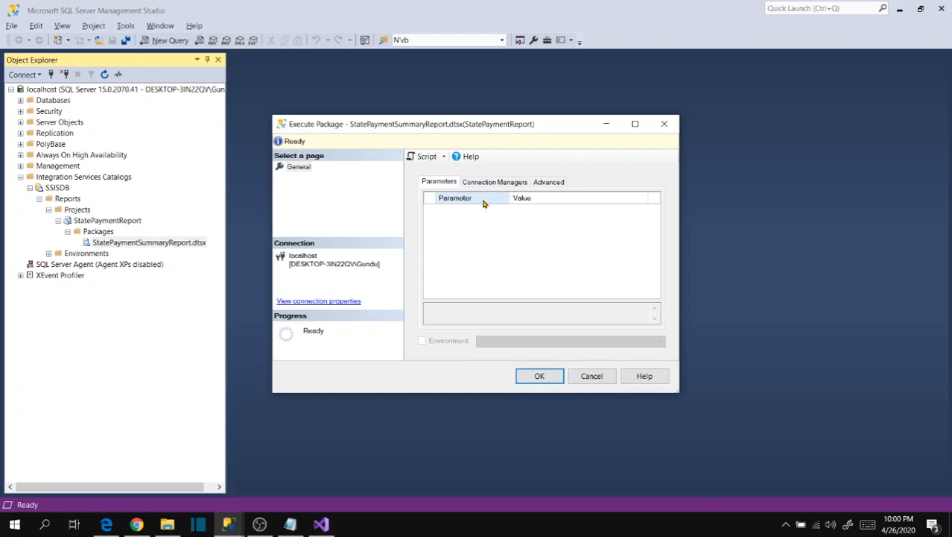
pyautogui.click(495, 182)
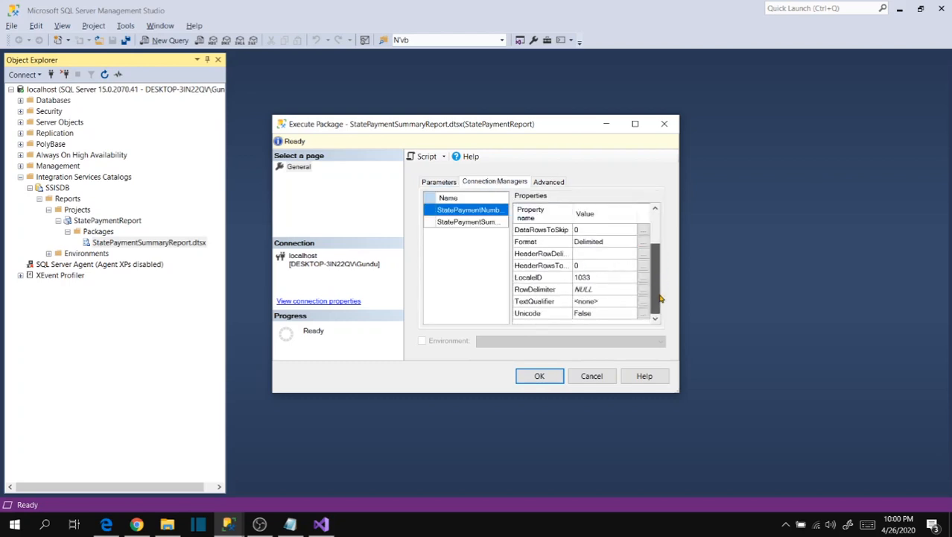
pyautogui.click(468, 220)
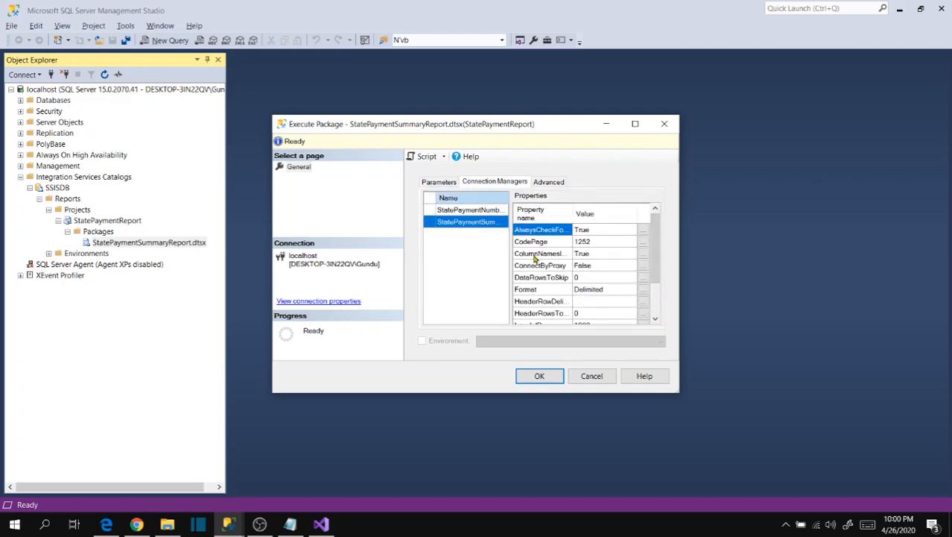
pyautogui.click(539, 376)
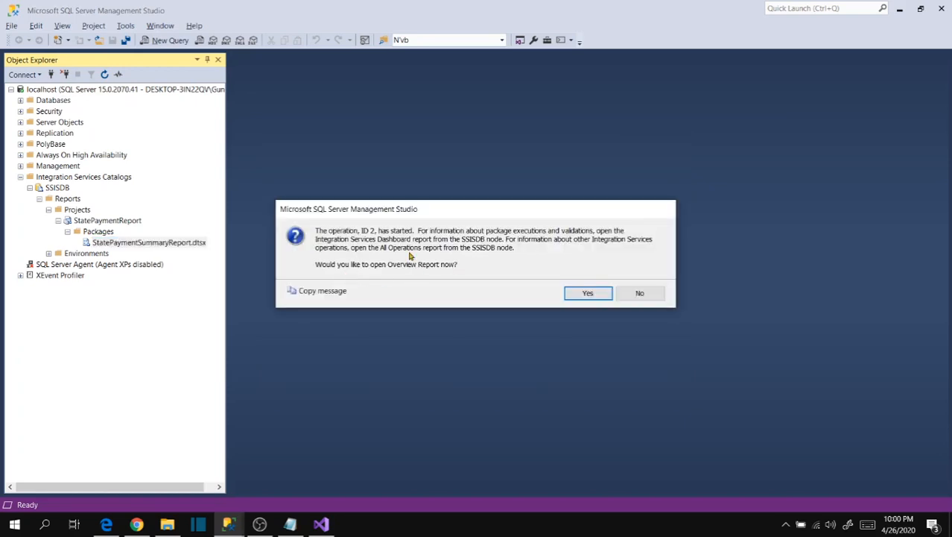
# Decline the overview report, read the regenerated StatePaymentSummaryView_20200426.txt in Notepad, then close it
pyautogui.click(639, 292)
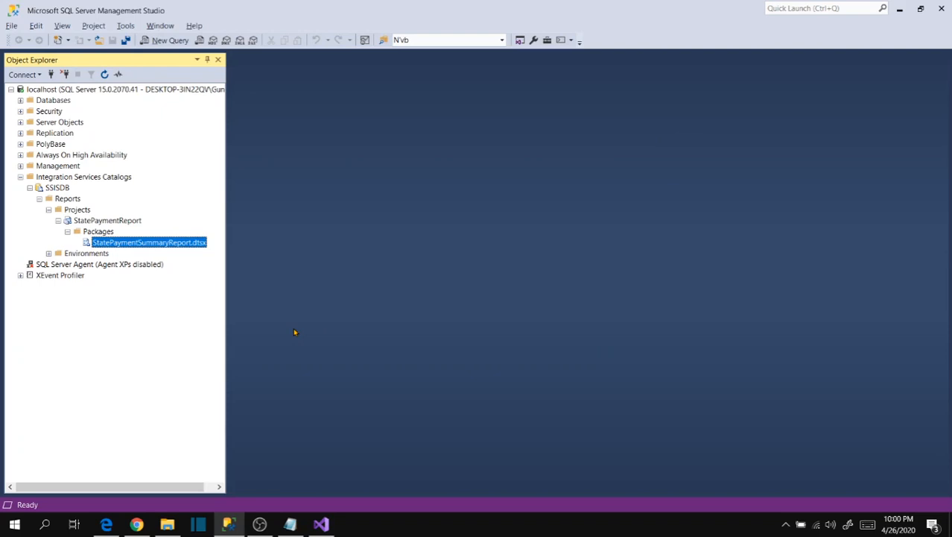
pyautogui.moveTo(286, 324)
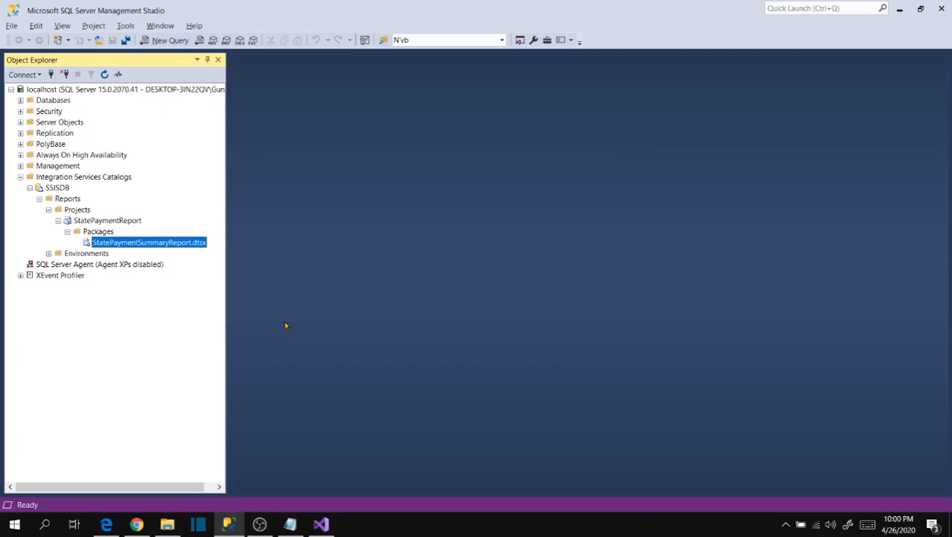
pyautogui.click(167, 524)
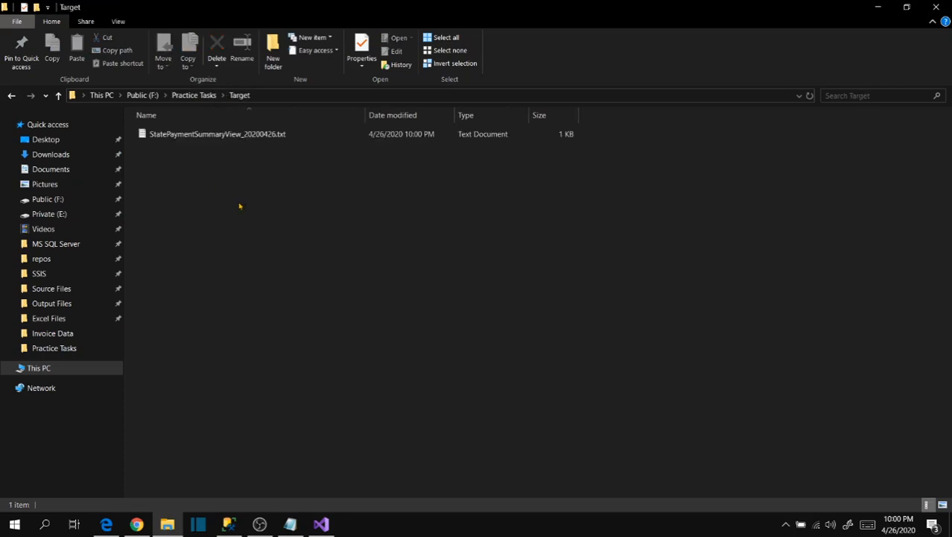
pyautogui.click(218, 134)
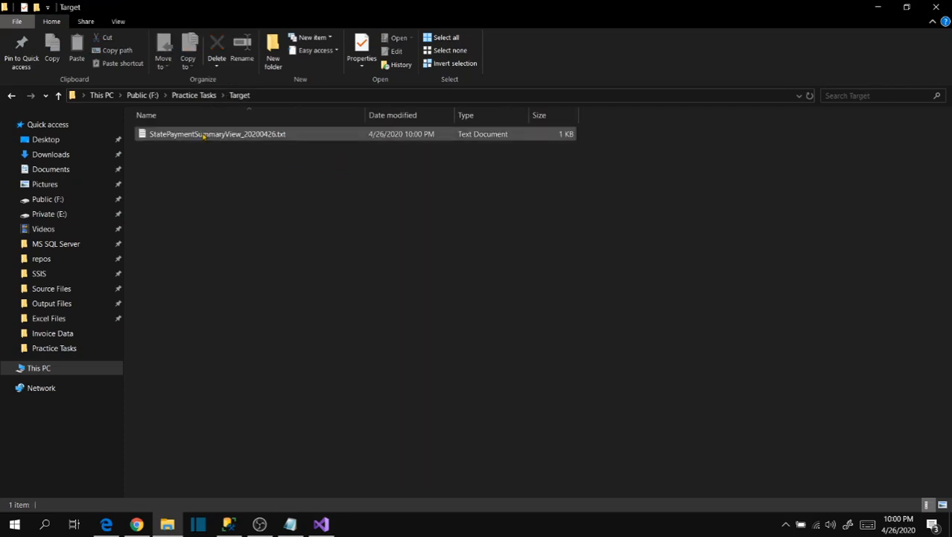
pyautogui.doubleClick(218, 135)
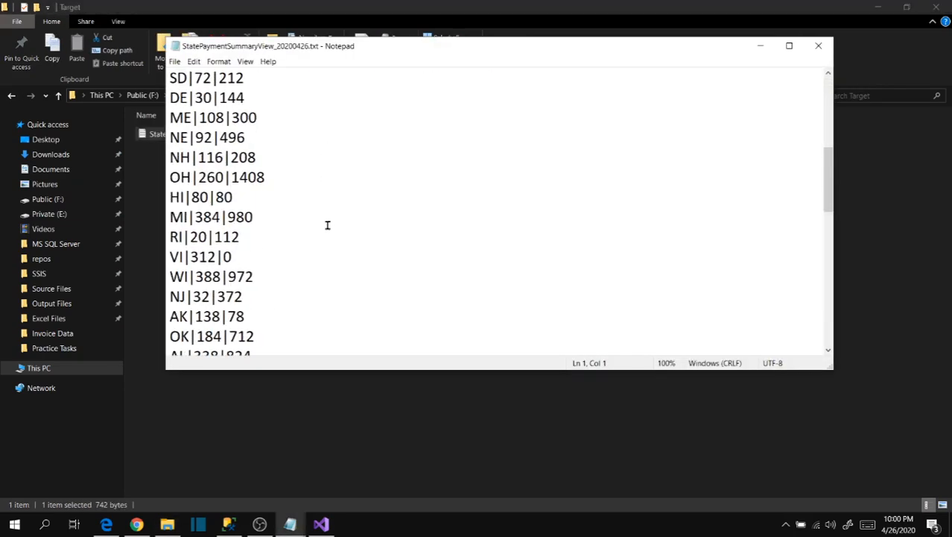
pyautogui.scroll(3)
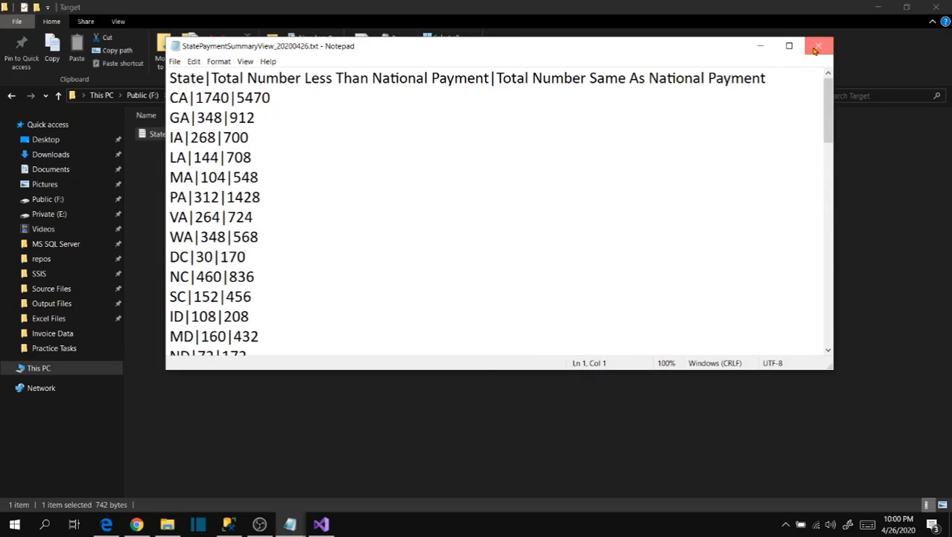
pyautogui.click(818, 45)
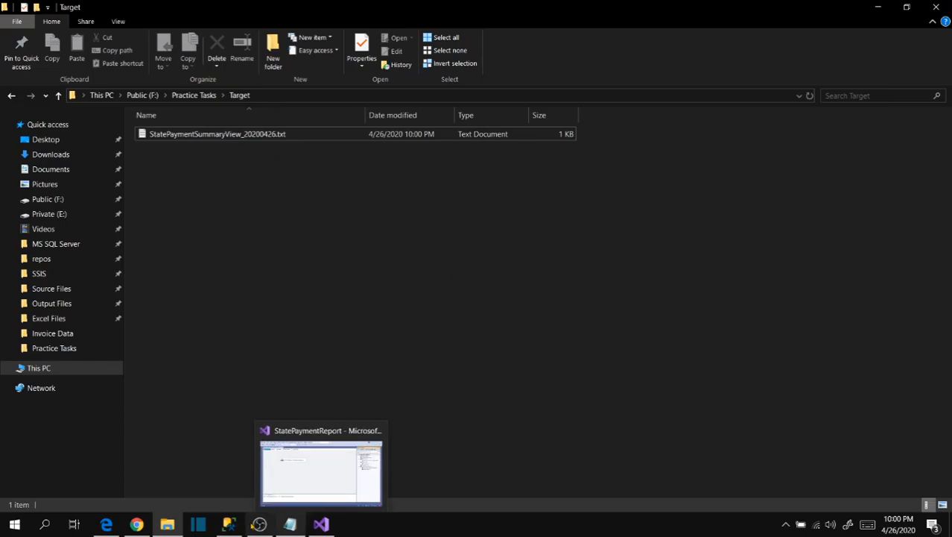
# Load the package's execution overview report and start the SQL Server Agent service
pyautogui.click(322, 470)
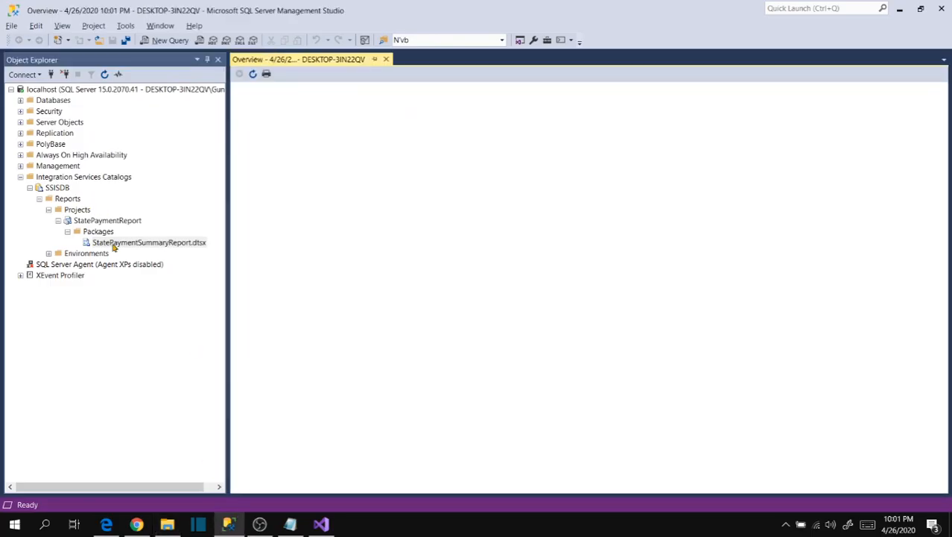
pyautogui.doubleClick(149, 242)
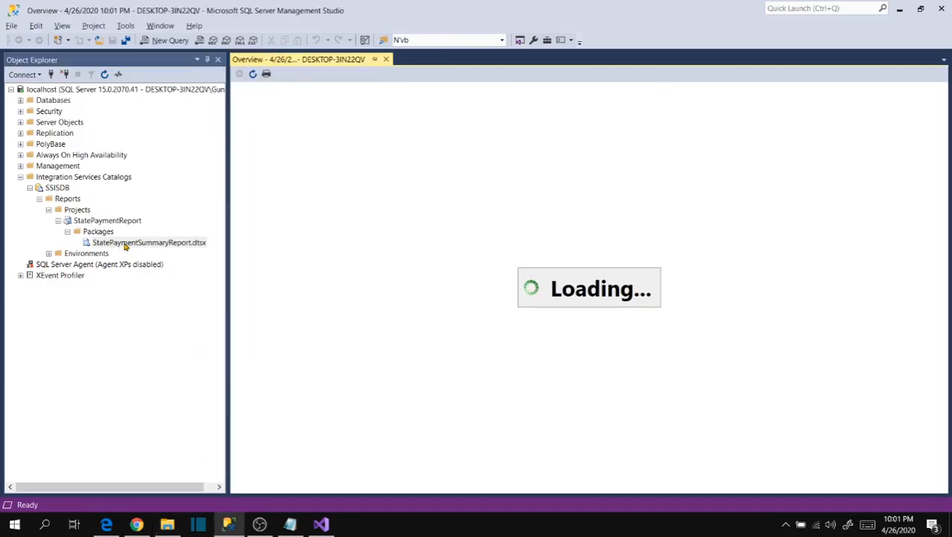
pyautogui.moveTo(137, 245)
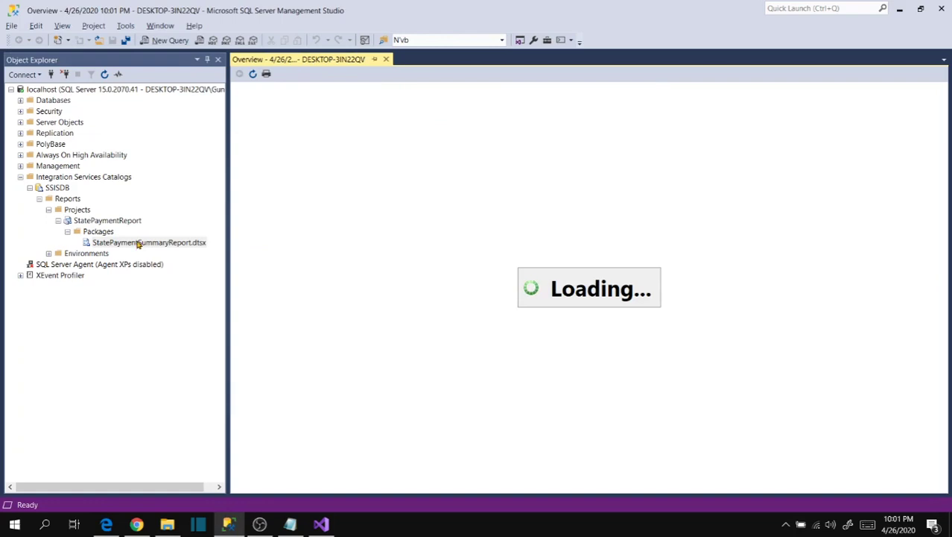
pyautogui.moveTo(60, 268)
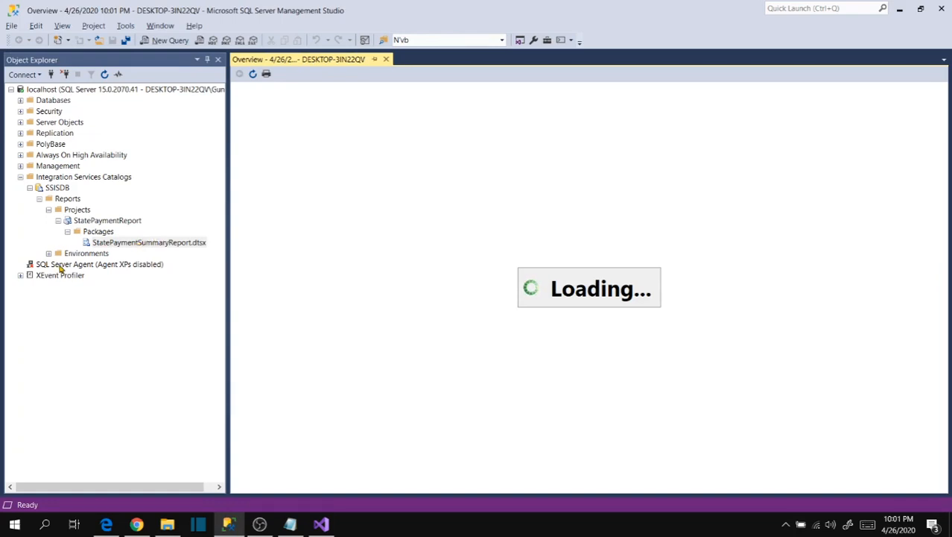
pyautogui.click(98, 264)
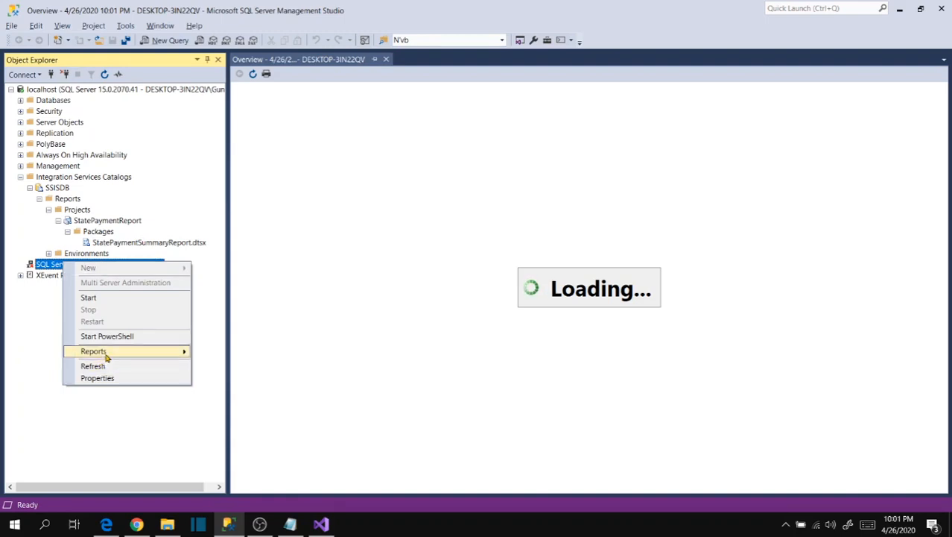
pyautogui.moveTo(89, 309)
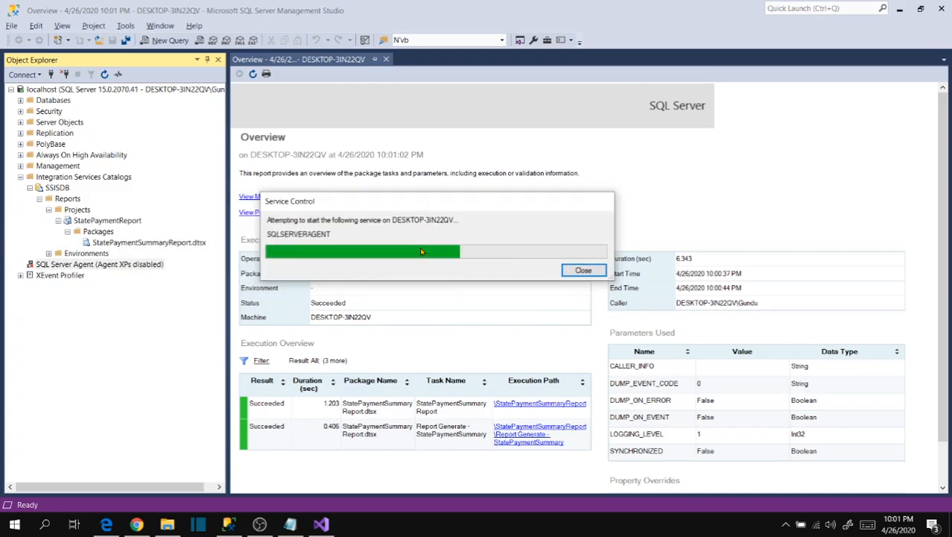
pyautogui.click(584, 270)
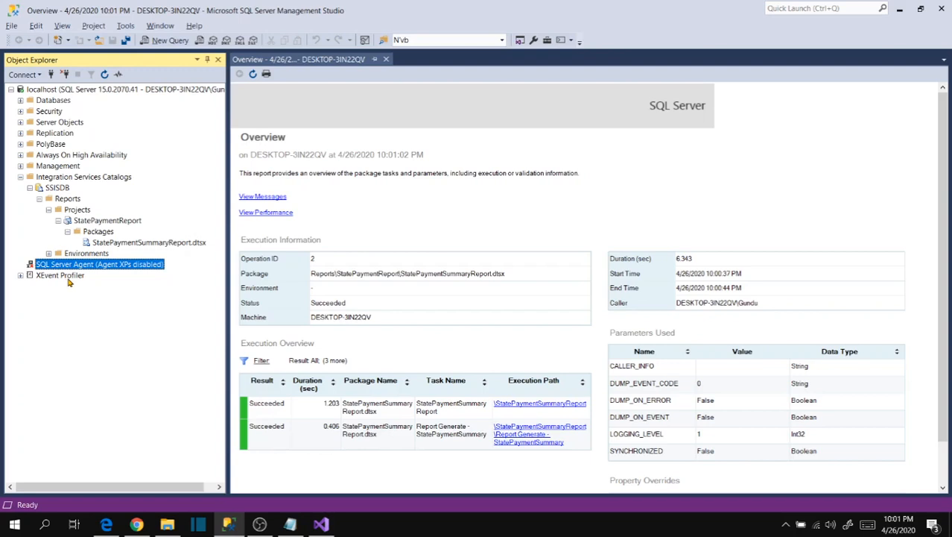
pyautogui.moveTo(82, 273)
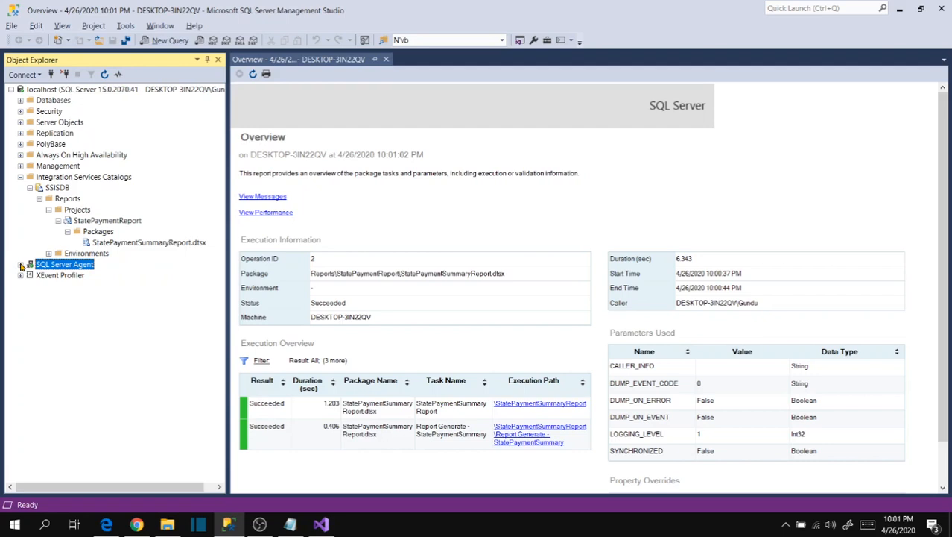
# Start a new Agent job named 'Generate State Payment Summary Report' and move to its Steps page
pyautogui.rightClick(64, 264)
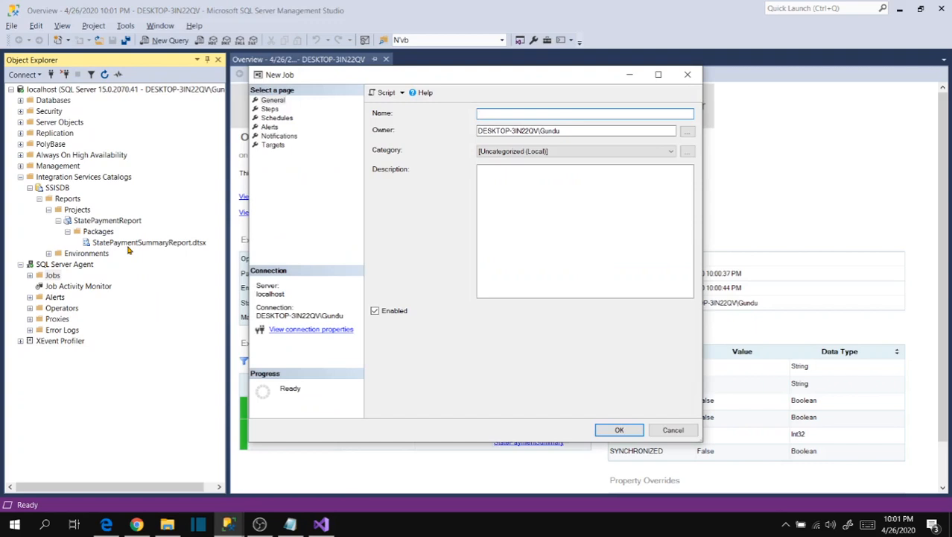
pyautogui.click(584, 113)
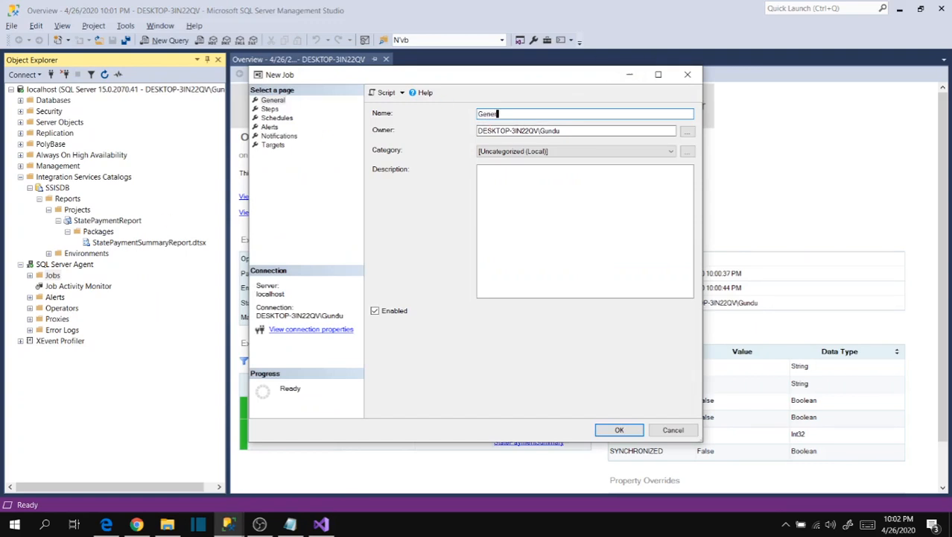
pyautogui.write('Generate State Pay')
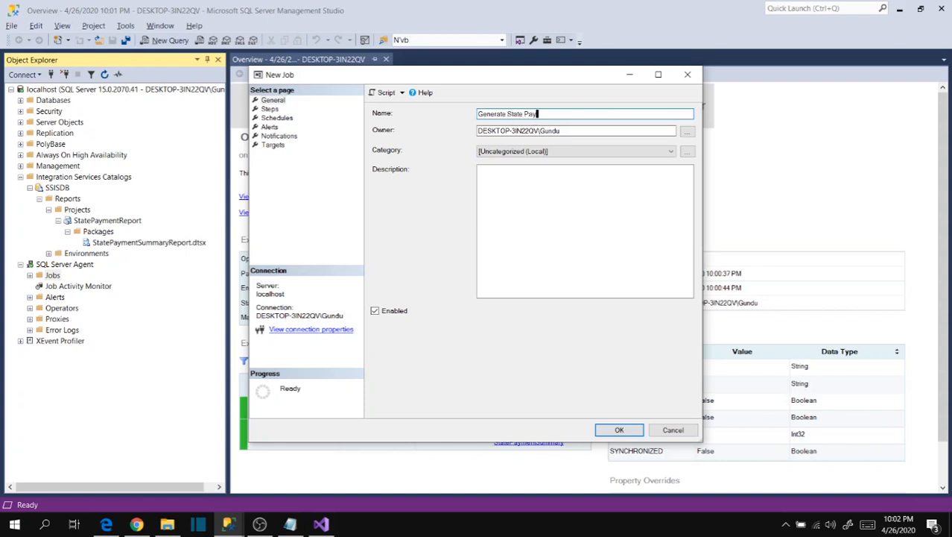
pyautogui.write('ment Summary R')
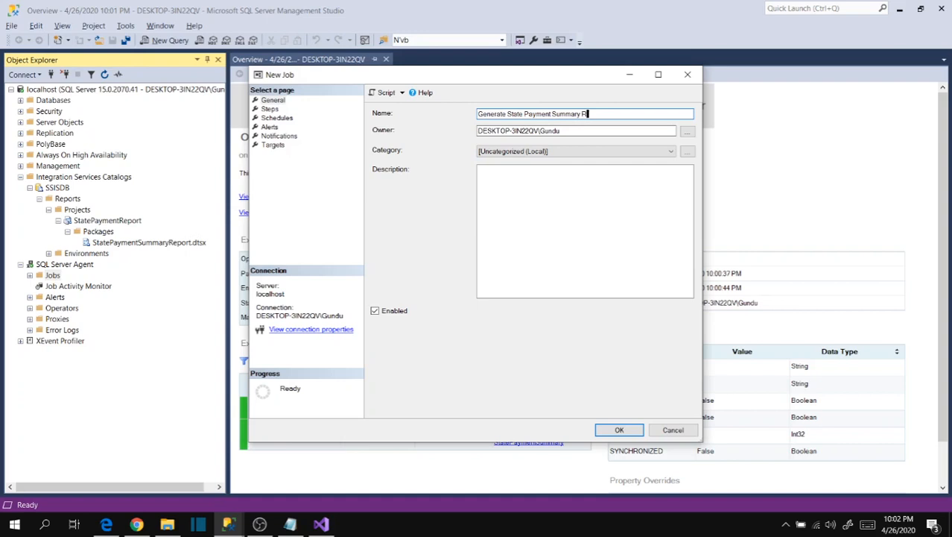
pyautogui.write('eport')
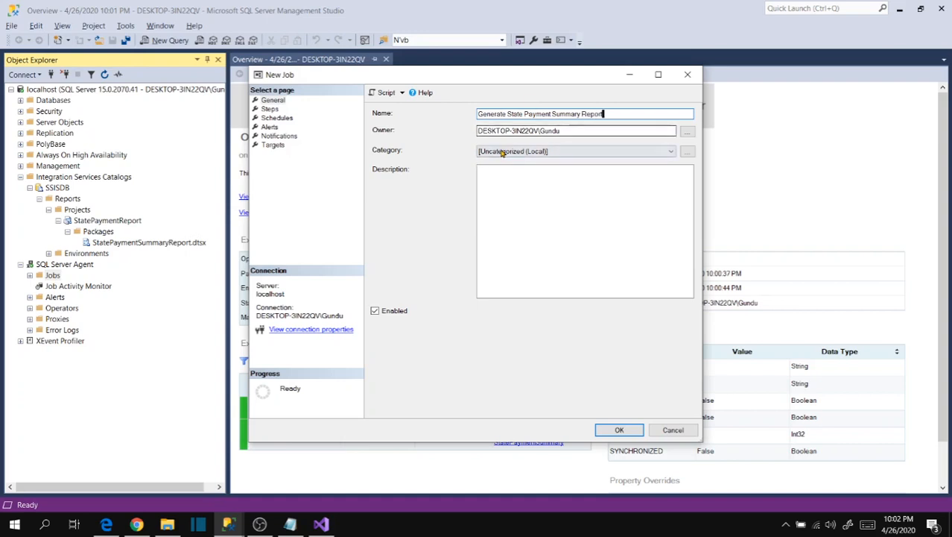
pyautogui.click(269, 109)
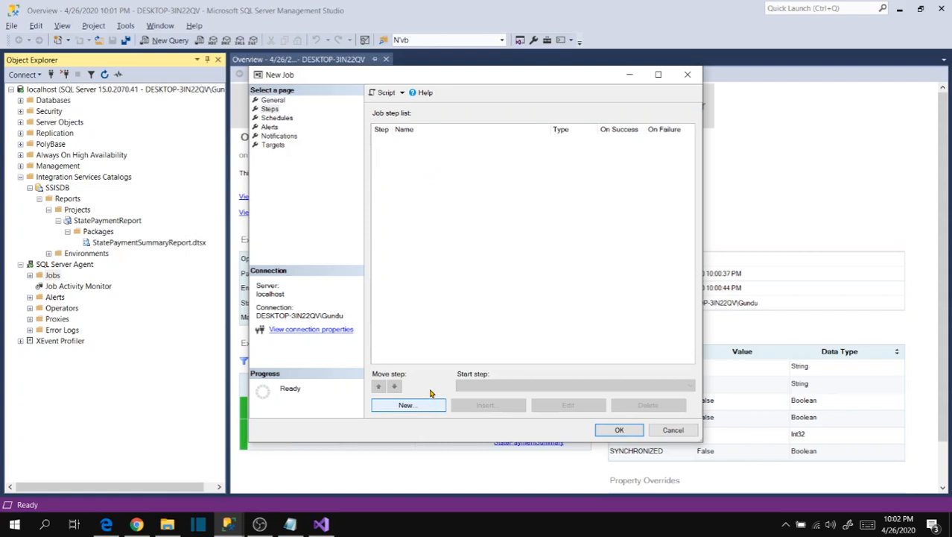
pyautogui.moveTo(435, 352)
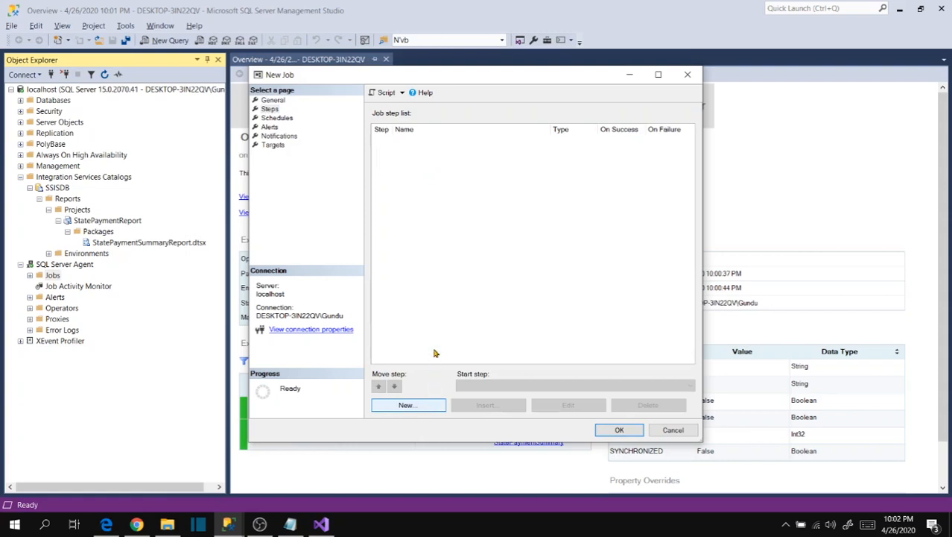
pyautogui.moveTo(435, 216)
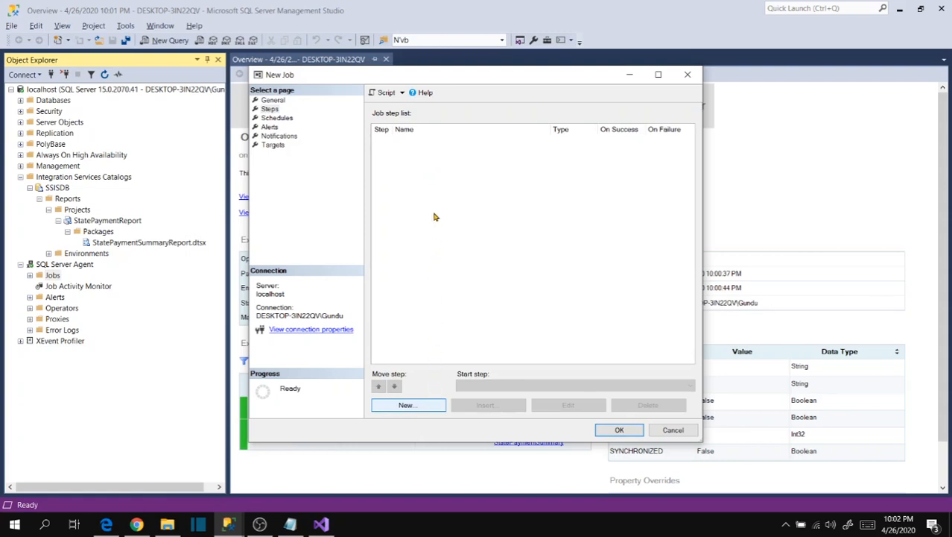
# Add a job step named 'Generate Report' of type SQL Server Integration Services Package
pyautogui.click(408, 406)
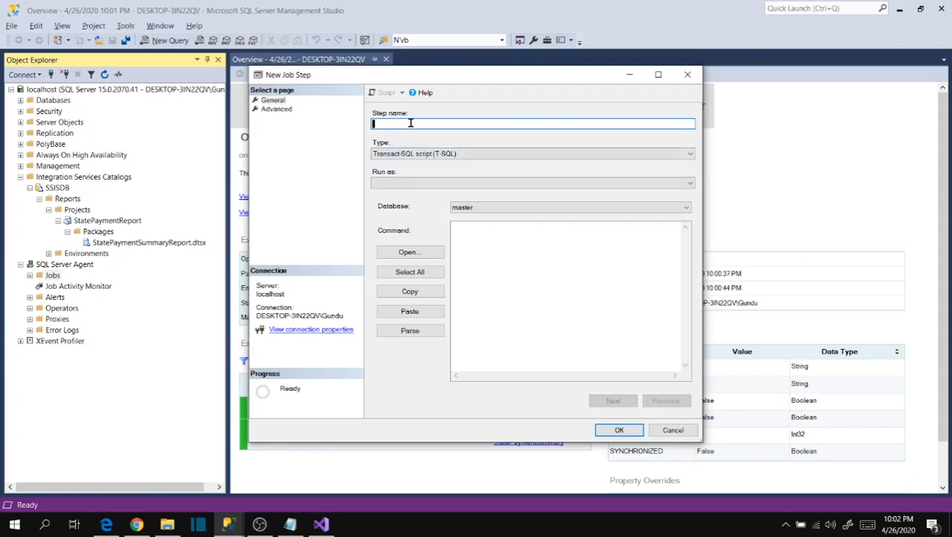
pyautogui.write('Genmel')
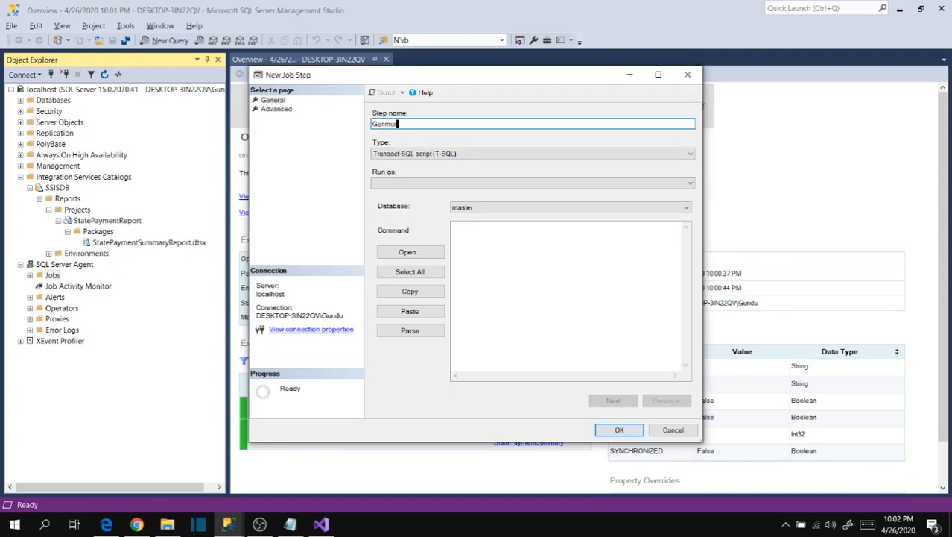
pyautogui.write('Generate Repo')
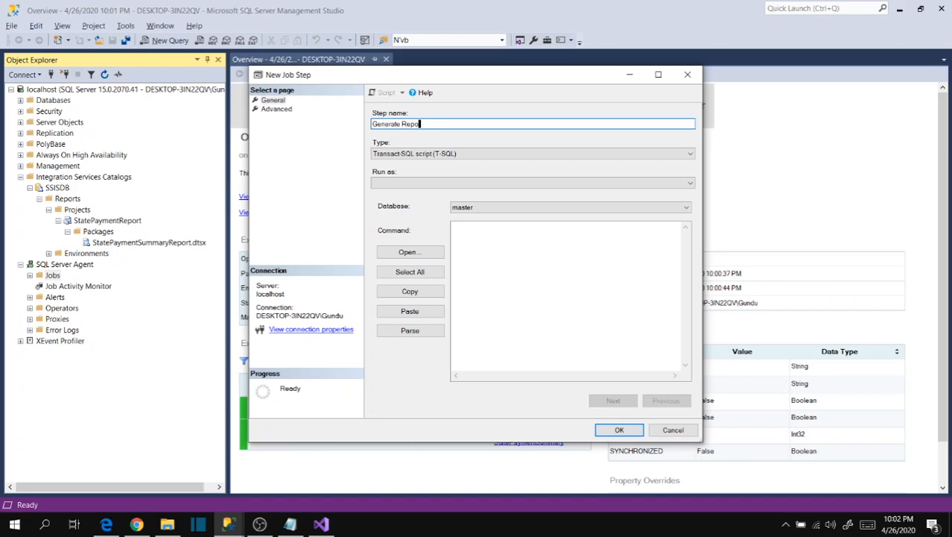
pyautogui.click(687, 154)
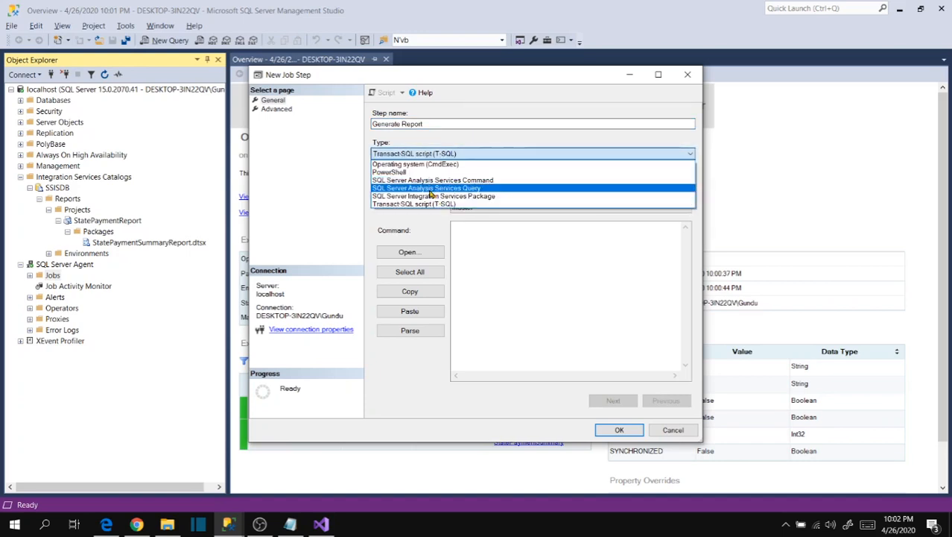
pyautogui.click(434, 196)
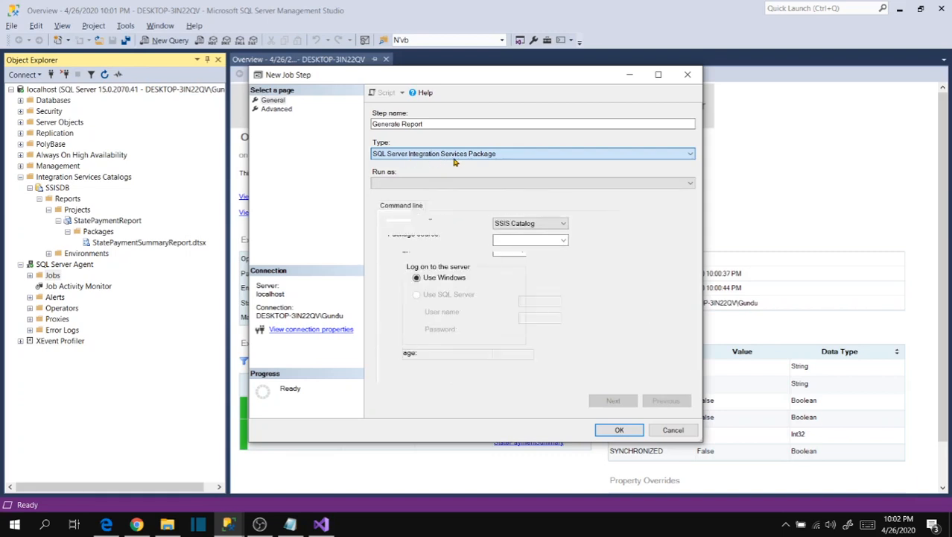
pyautogui.click(533, 182)
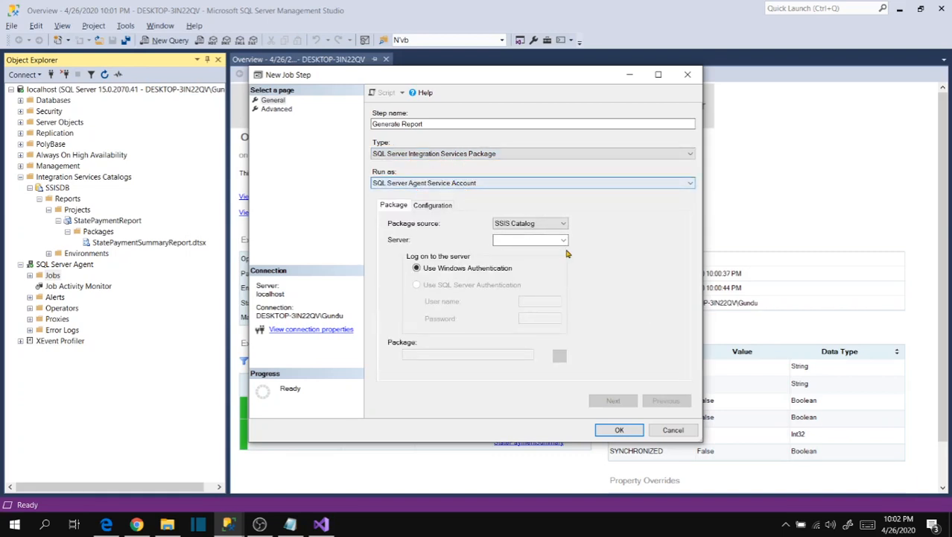
# Point the step at server localhost and browse SSISDB > Reports toward the report package
pyautogui.click(530, 239)
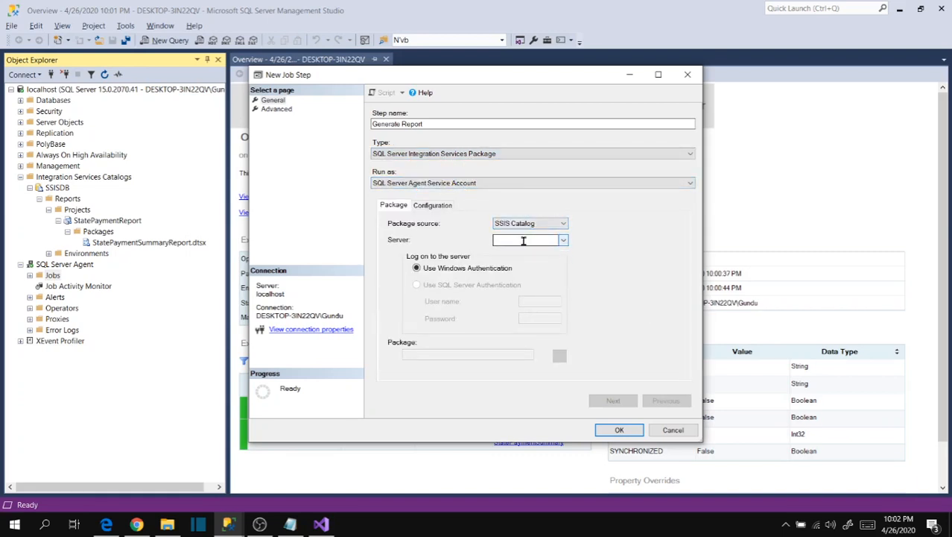
pyautogui.write('localhost')
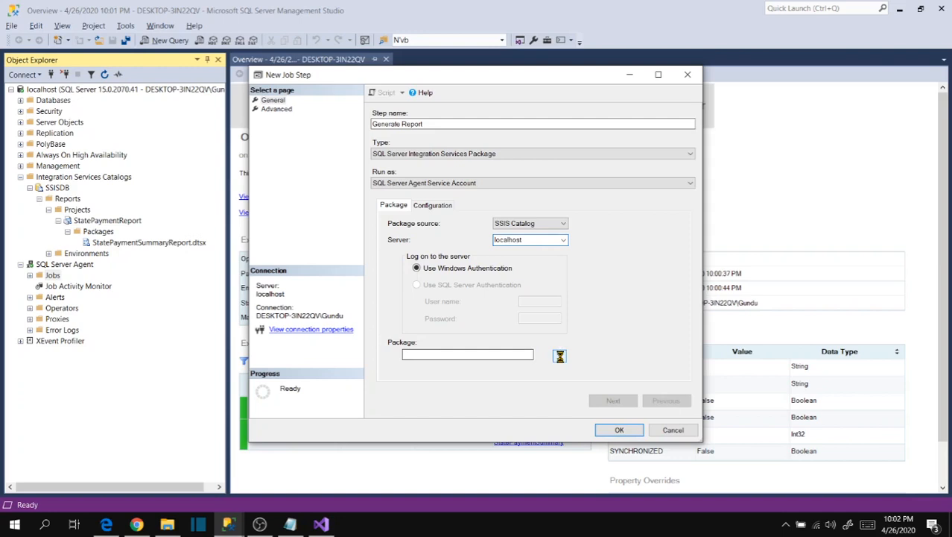
pyautogui.click(559, 355)
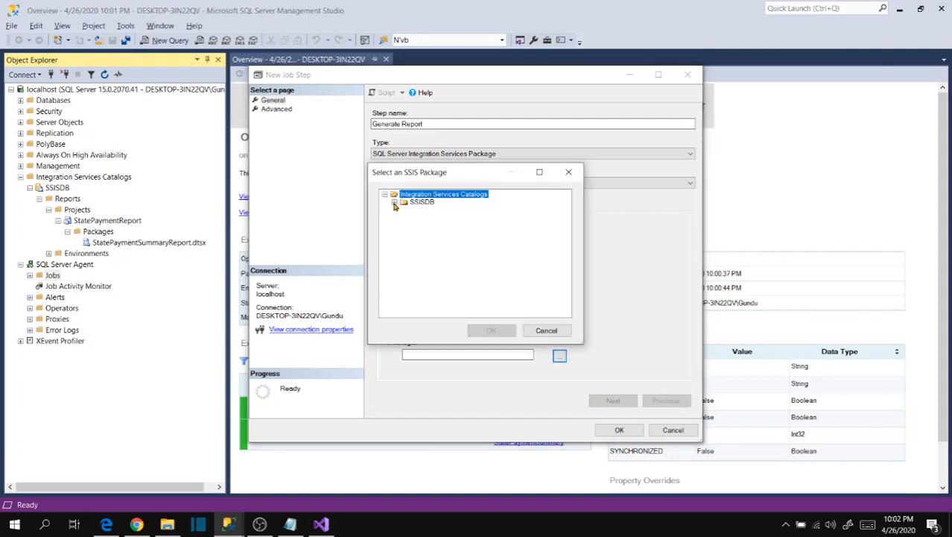
pyautogui.click(397, 203)
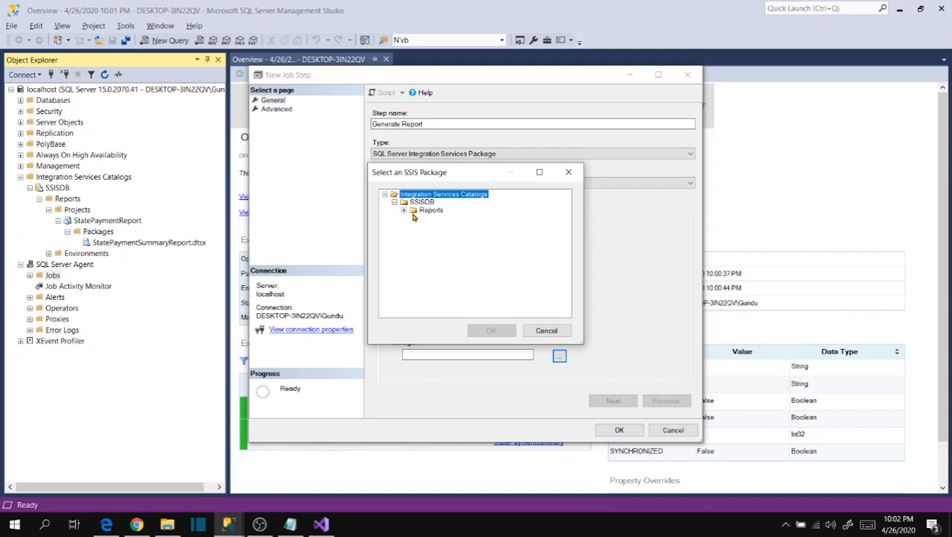
pyautogui.click(404, 209)
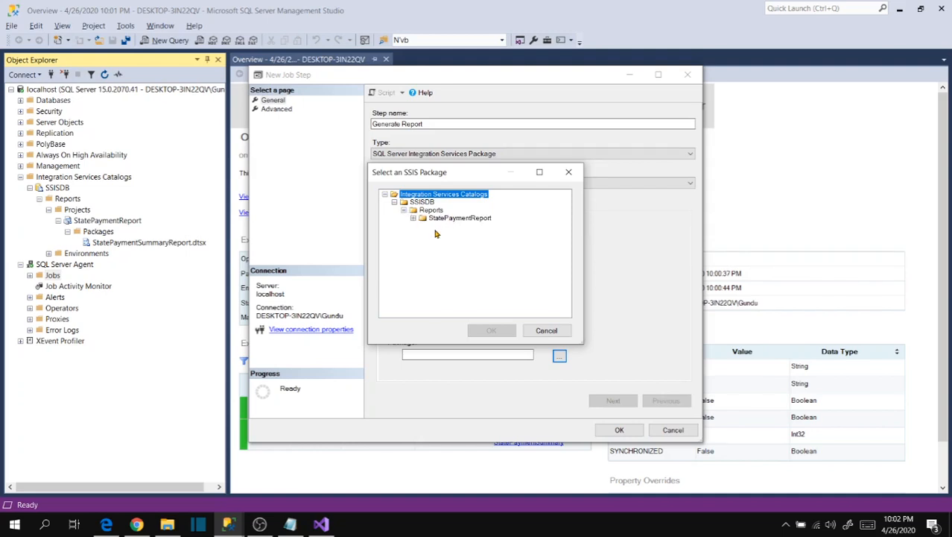
pyautogui.click(492, 331)
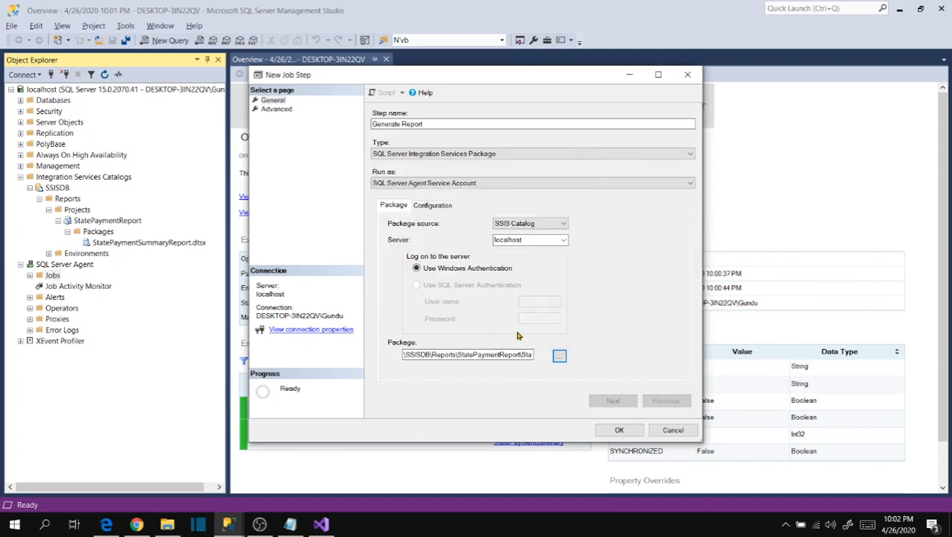
pyautogui.moveTo(596, 411)
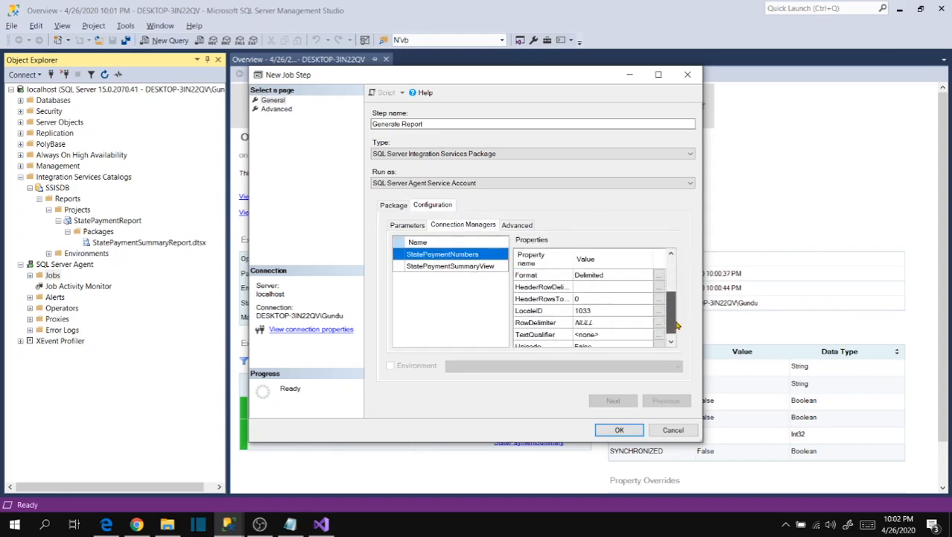
# Review the StatePaymentSummaryView connection, confirm the step and job, and select the new job under Jobs
pyautogui.click(450, 265)
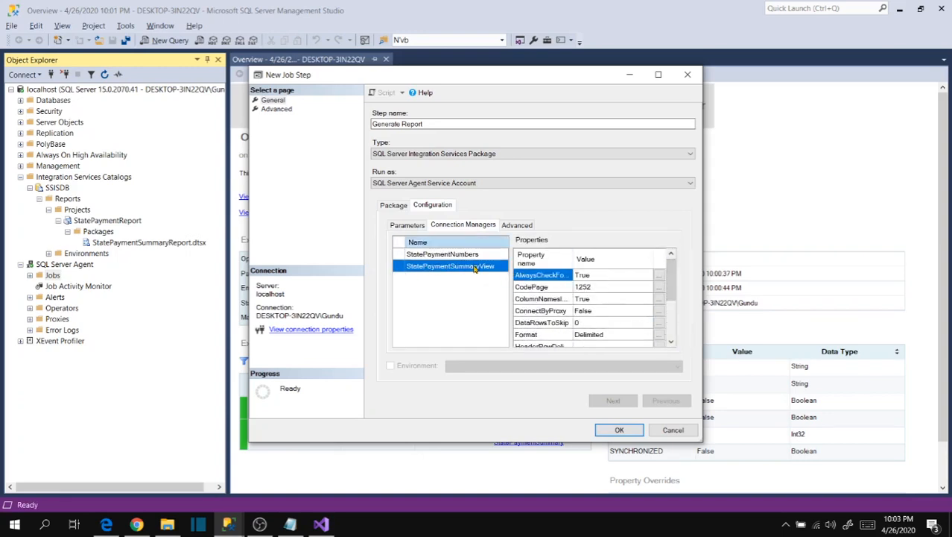
pyautogui.scroll(-3)
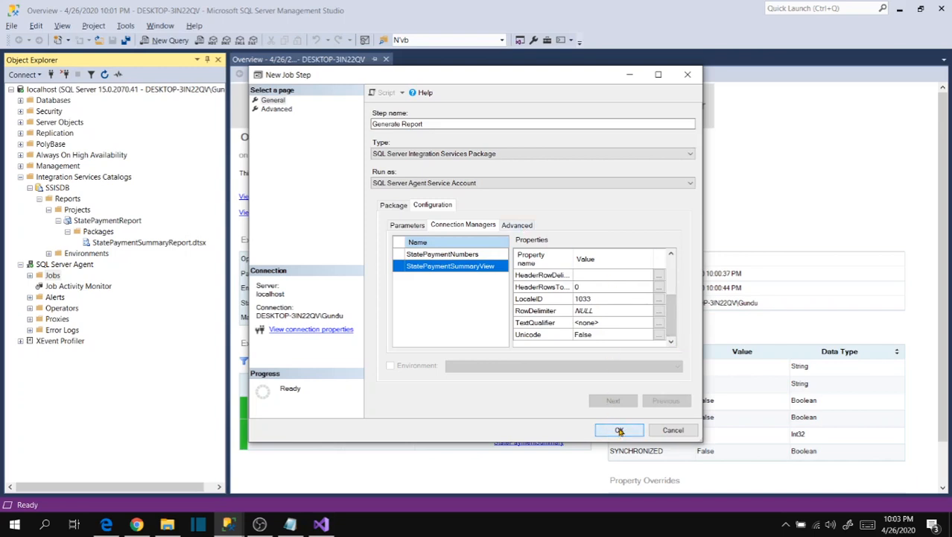
pyautogui.click(618, 429)
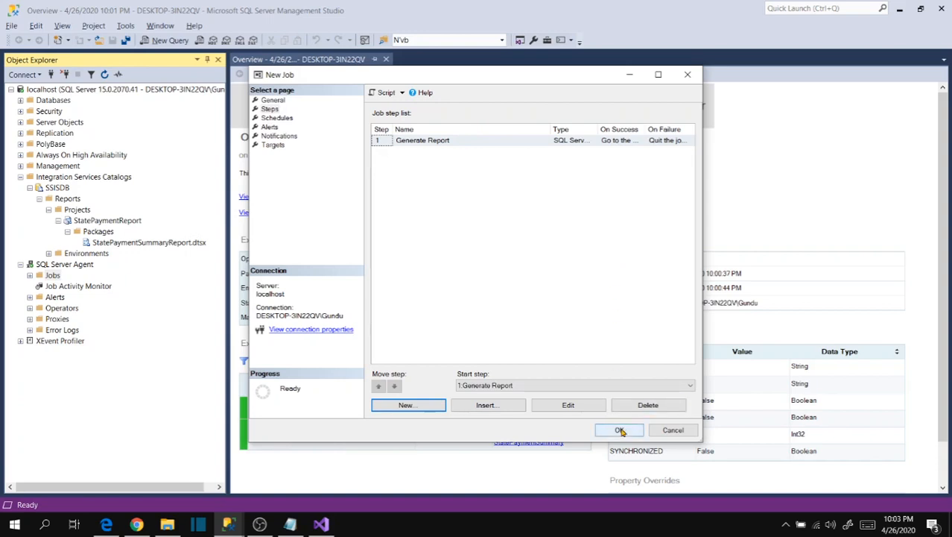
pyautogui.click(619, 429)
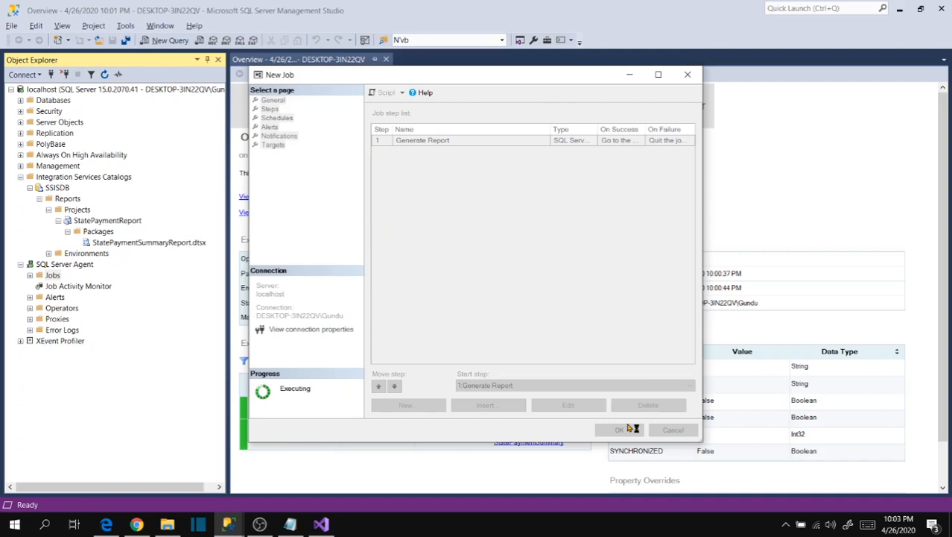
pyautogui.click(618, 429)
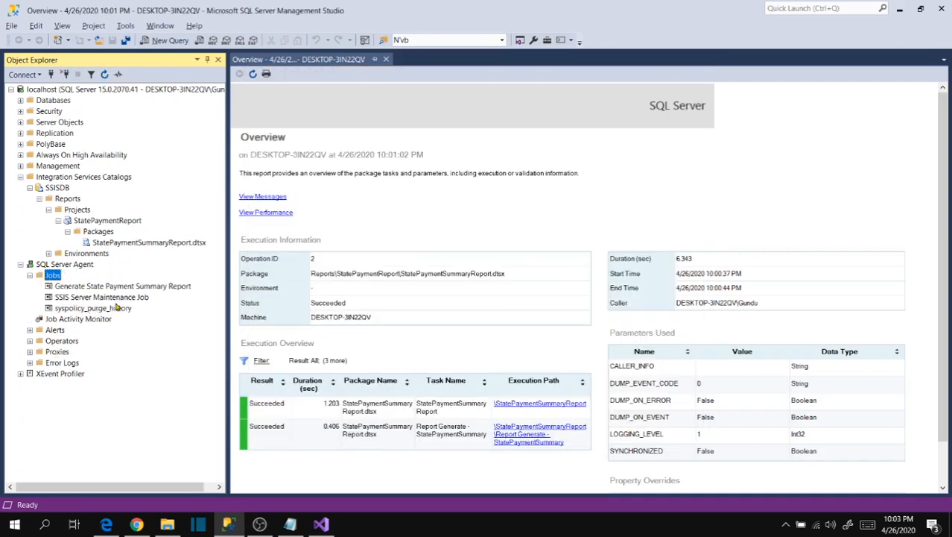
pyautogui.click(122, 286)
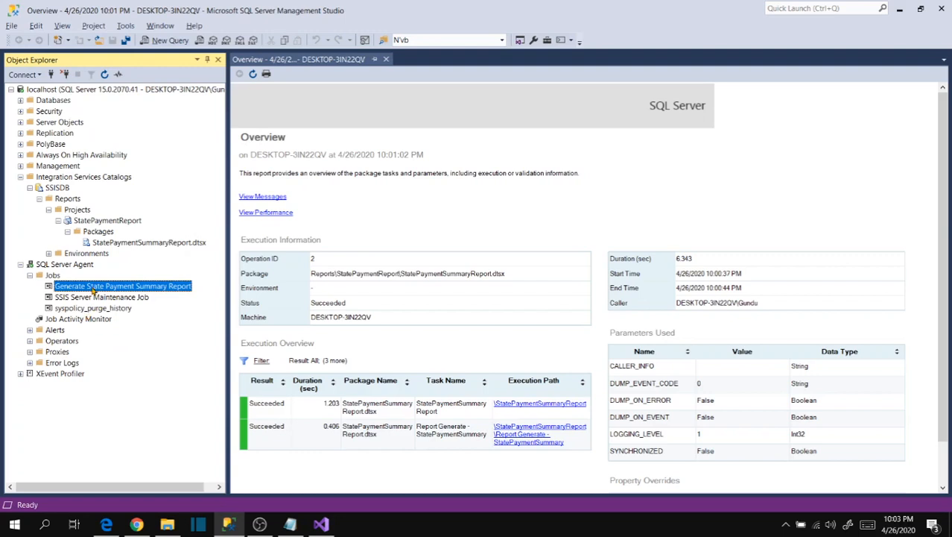
# From the job's Schedules page, begin a new schedule named 'Daily Run @ 9 AM'
pyautogui.doubleClick(122, 286)
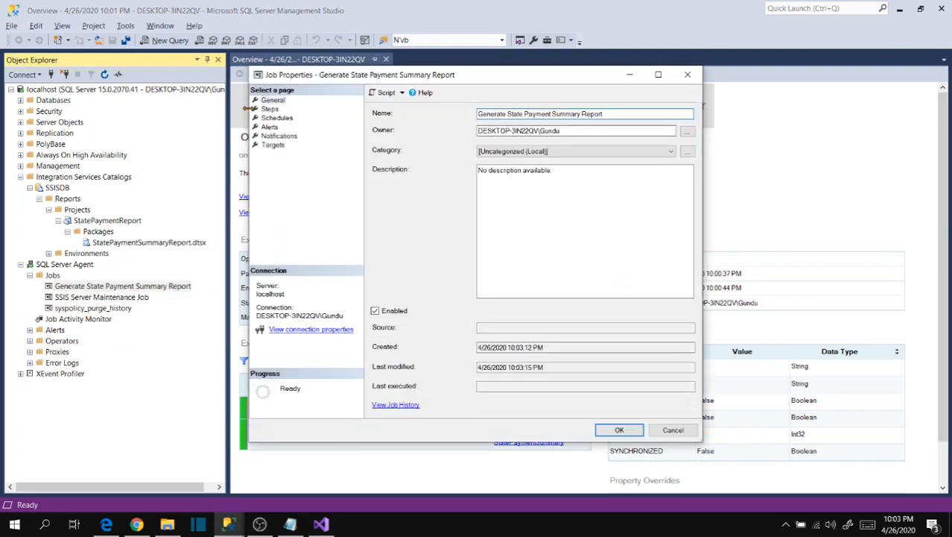
pyautogui.click(277, 117)
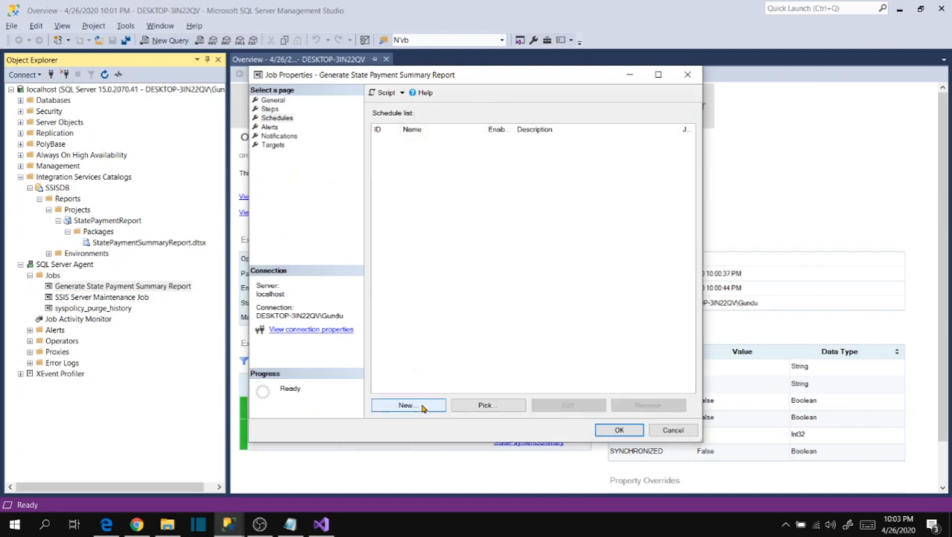
pyautogui.click(407, 406)
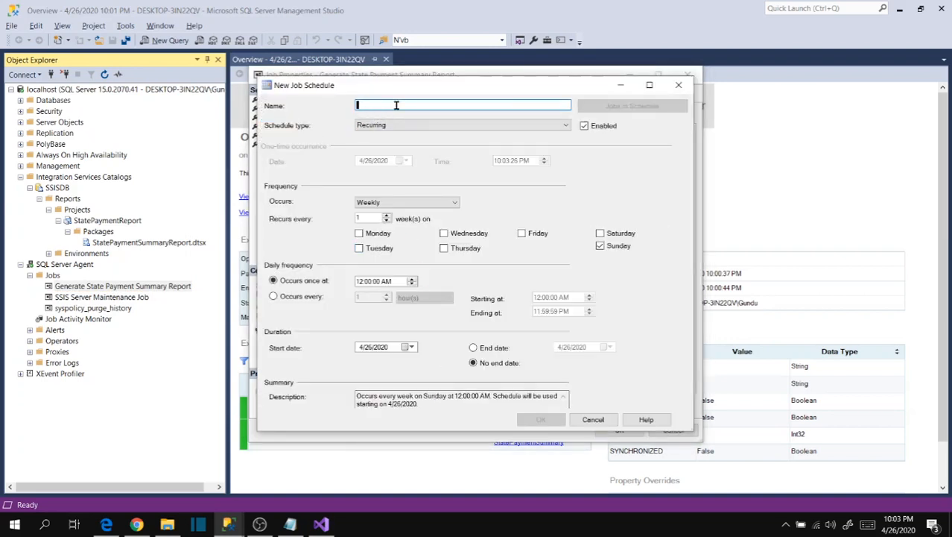
pyautogui.write('Daily Run')
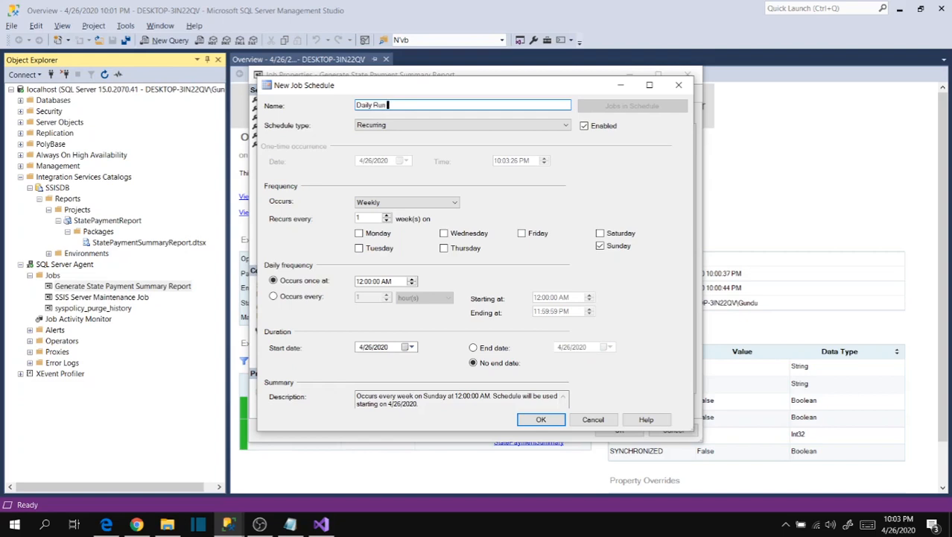
pyautogui.write('@ 9')
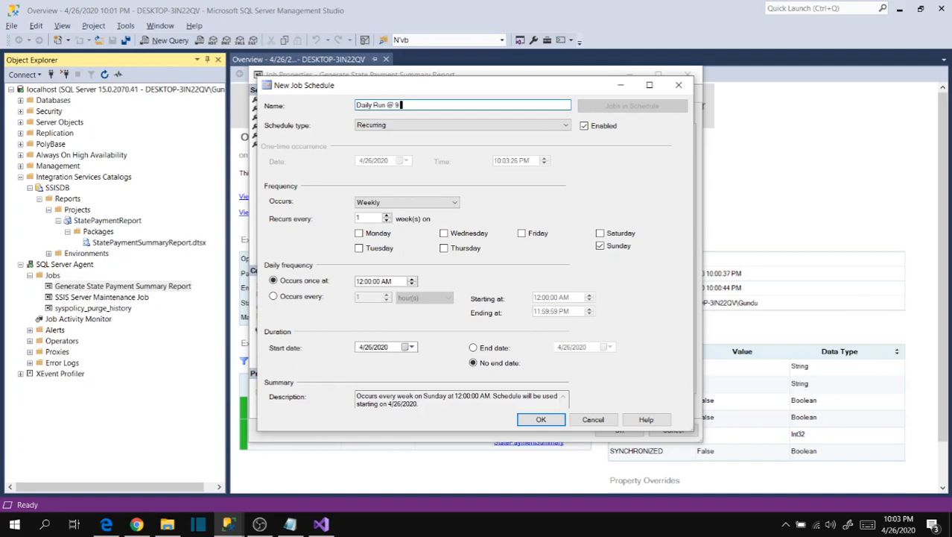
pyautogui.write('AM')
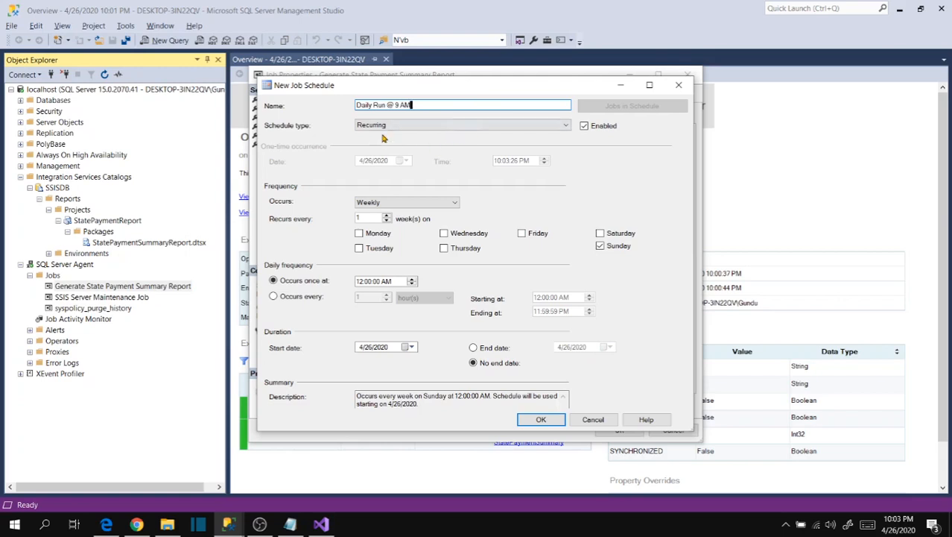
# Set the schedule to occur daily at 9:00 AM and save it
pyautogui.click(453, 201)
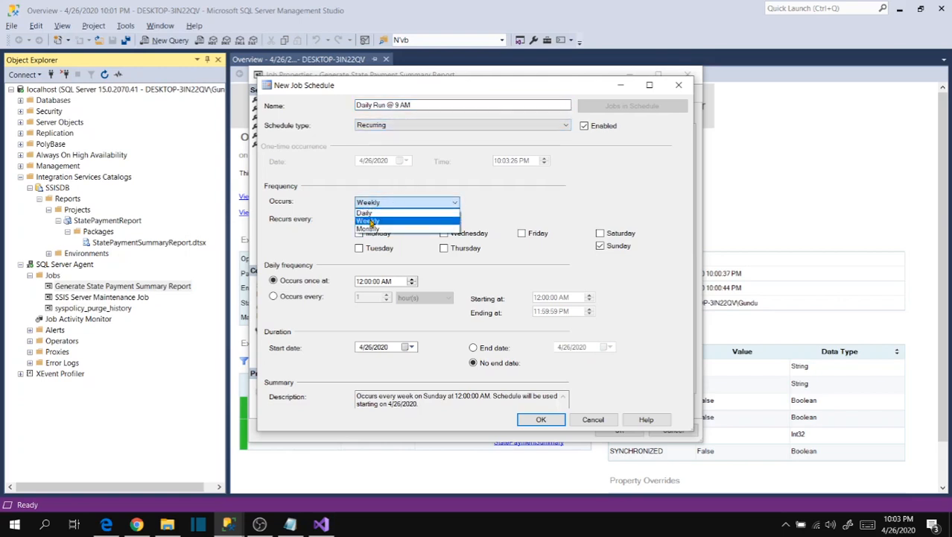
pyautogui.click(365, 212)
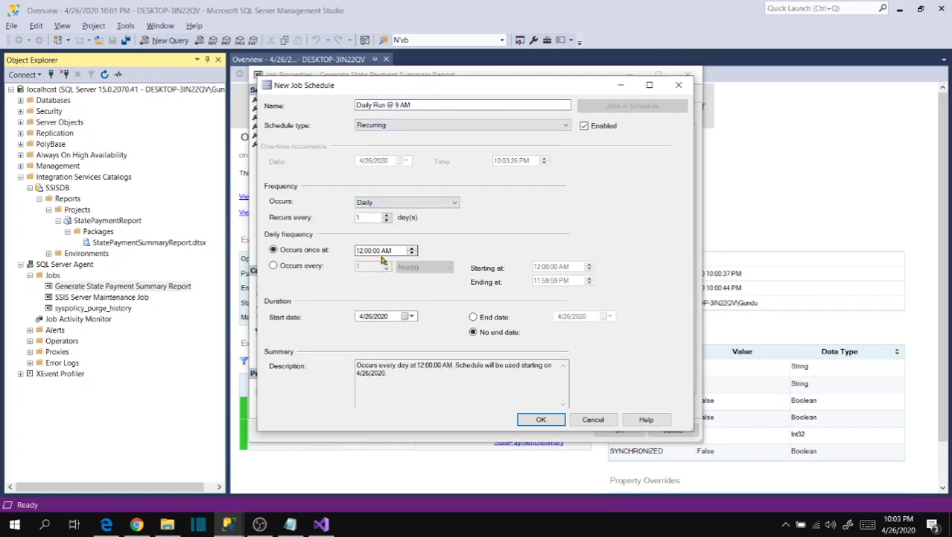
pyautogui.tripleClick(376, 251)
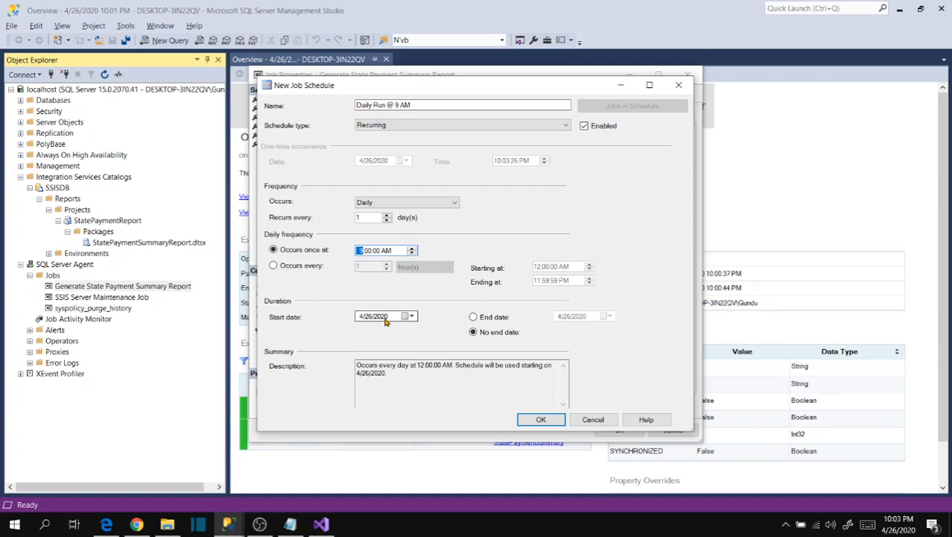
pyautogui.click(541, 419)
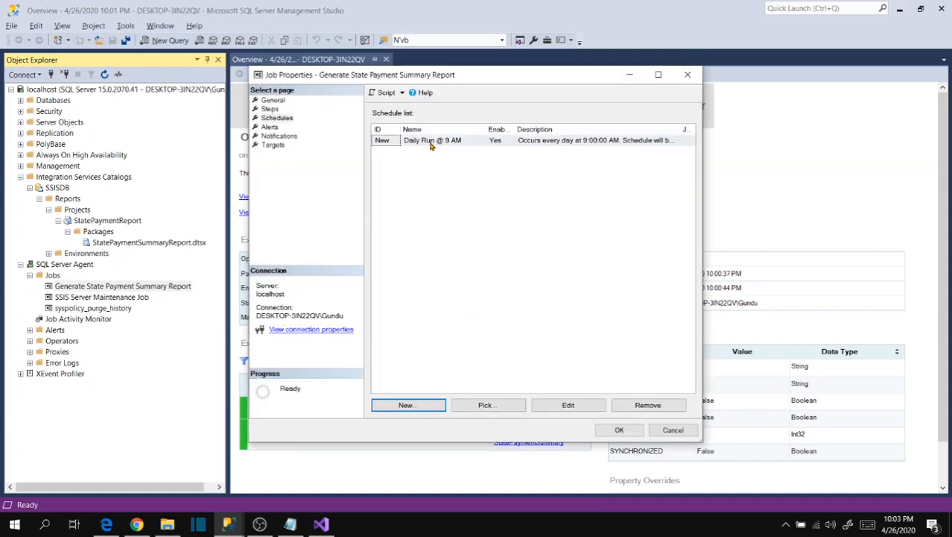
pyautogui.moveTo(553, 146)
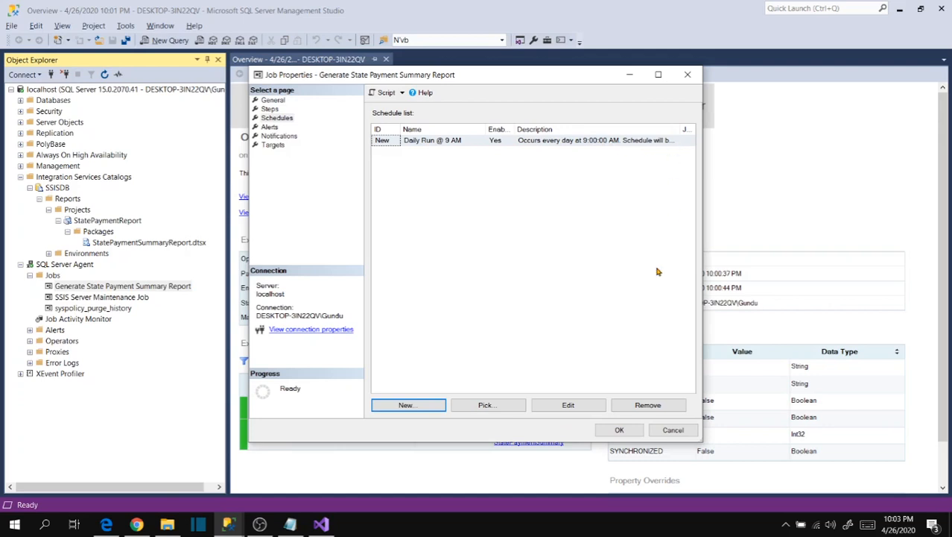
pyautogui.moveTo(477, 144)
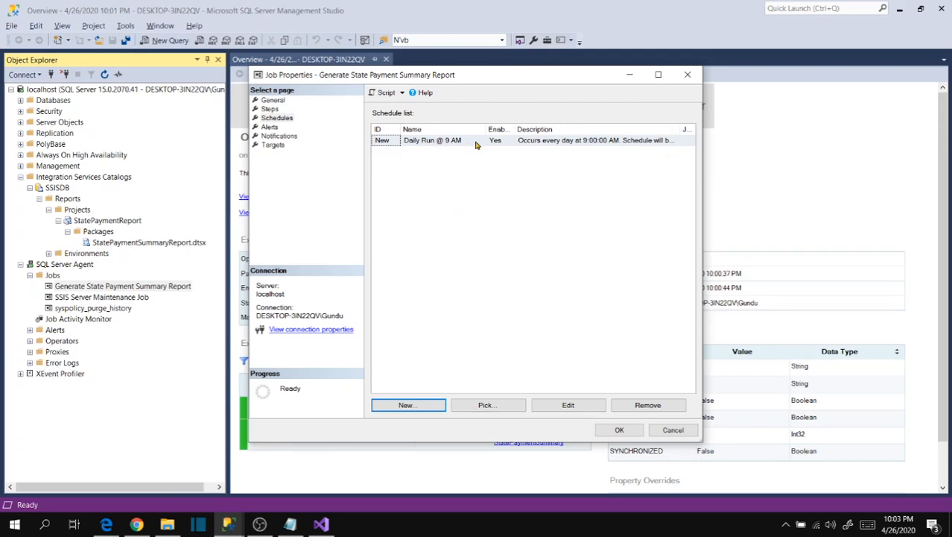
pyautogui.moveTo(568, 405)
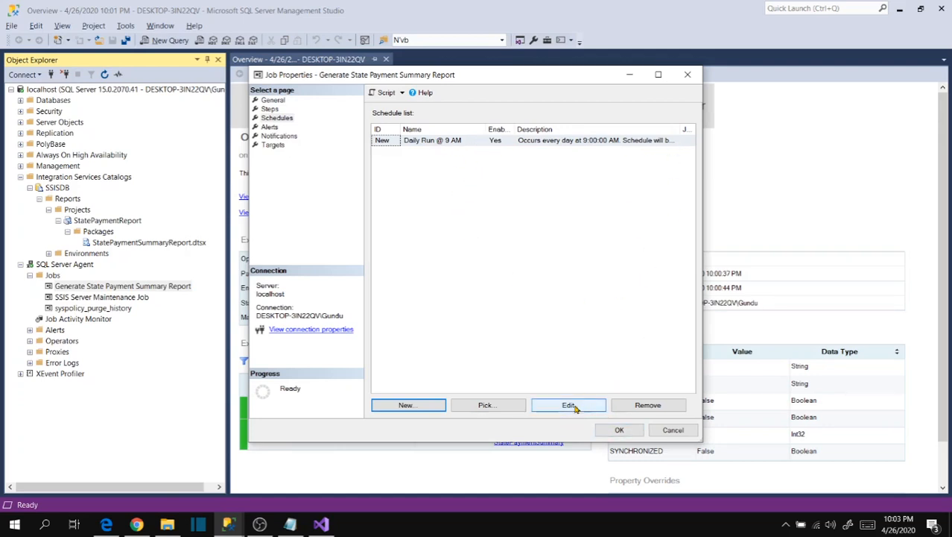
# Review the Notifications page, save the job properties with its schedule, and bring up the job's actions
pyautogui.click(278, 136)
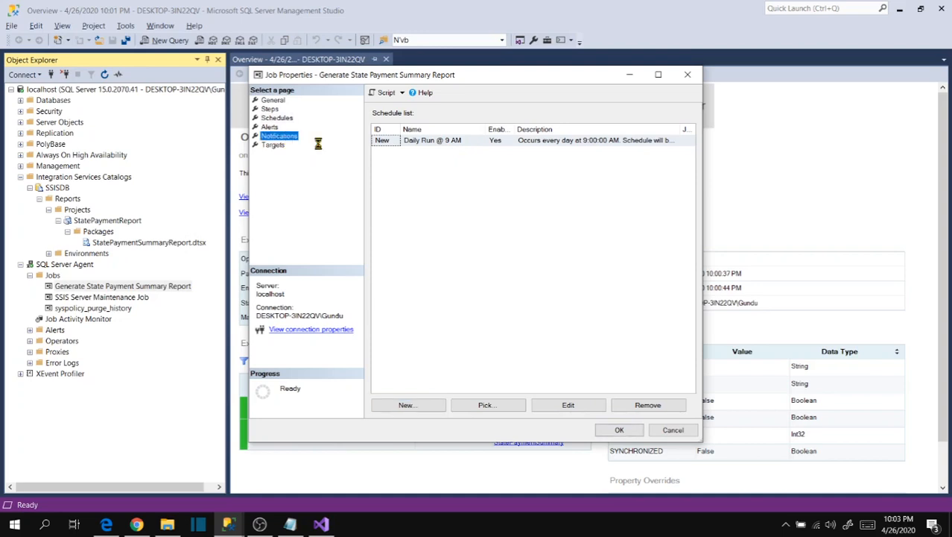
pyautogui.click(279, 134)
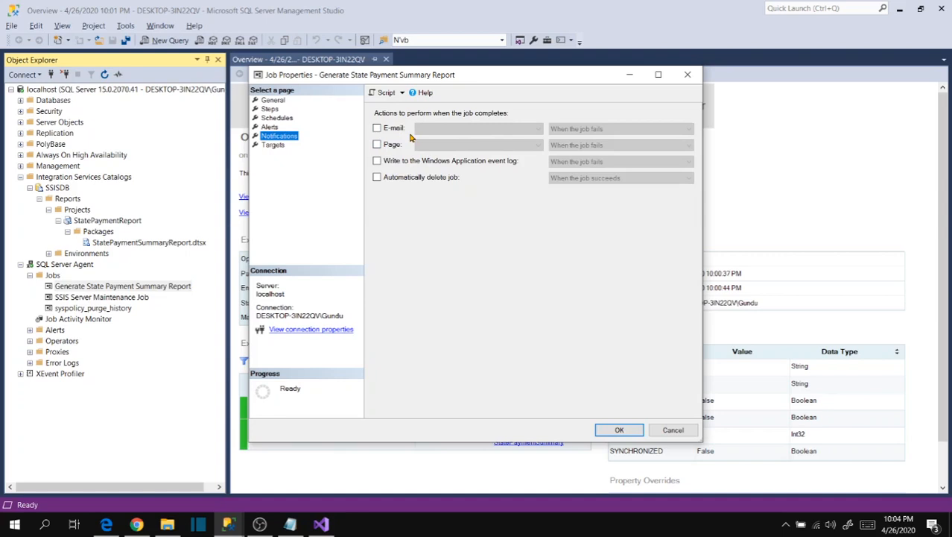
pyautogui.moveTo(618, 429)
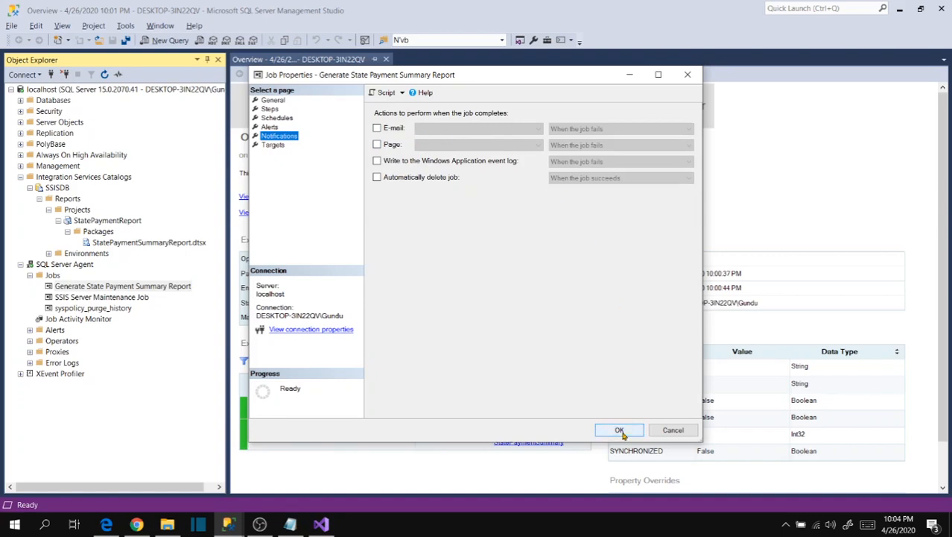
pyautogui.click(277, 116)
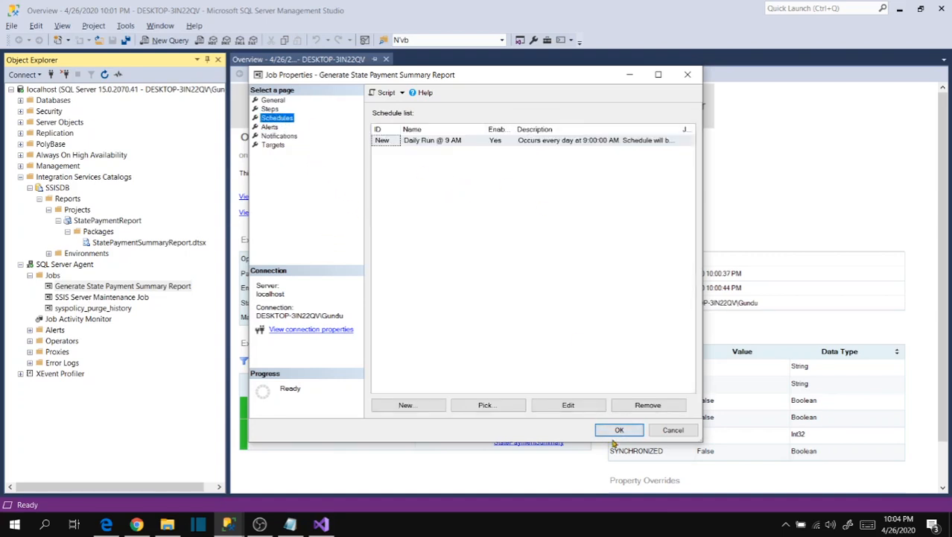
pyautogui.click(618, 430)
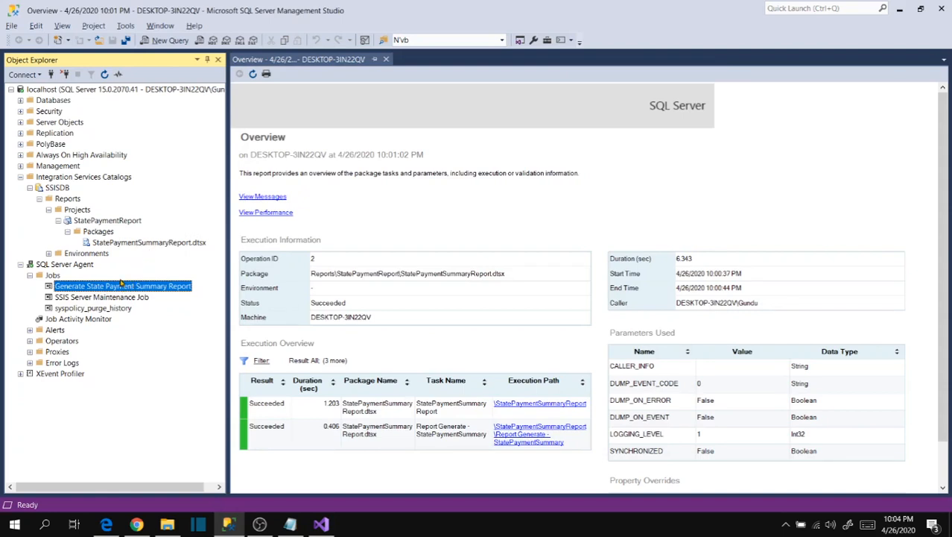
pyautogui.moveTo(110, 290)
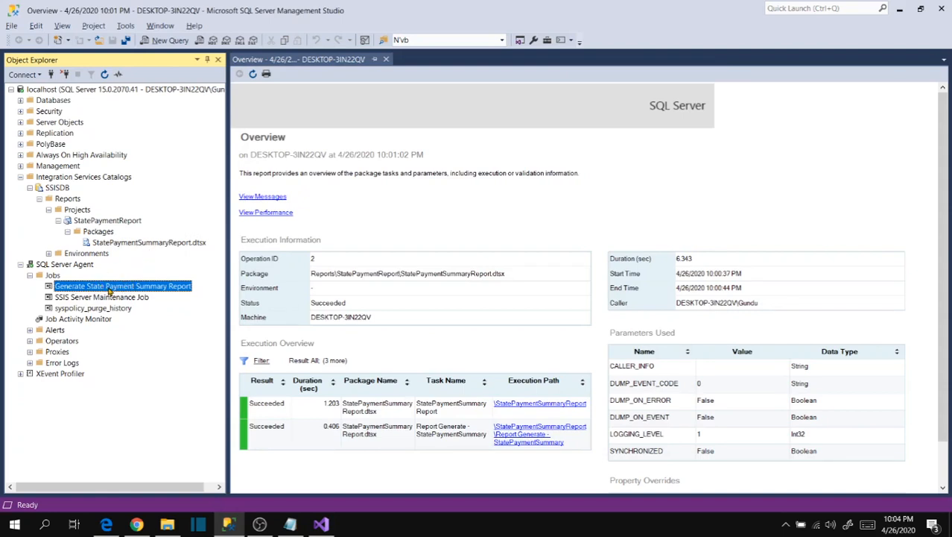
pyautogui.rightClick(122, 286)
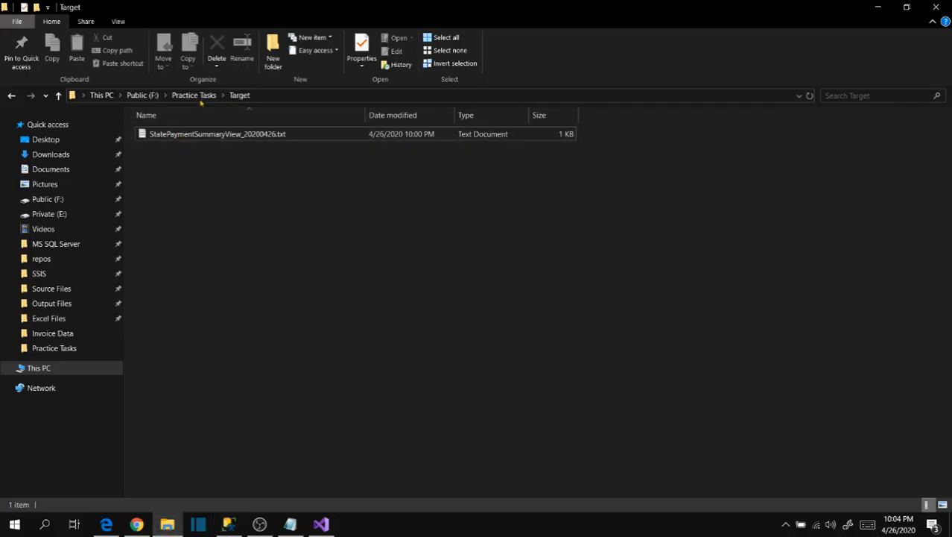
# Delete the old output file, start the job, dismiss the success result and return to the Target folder
pyautogui.click(216, 48)
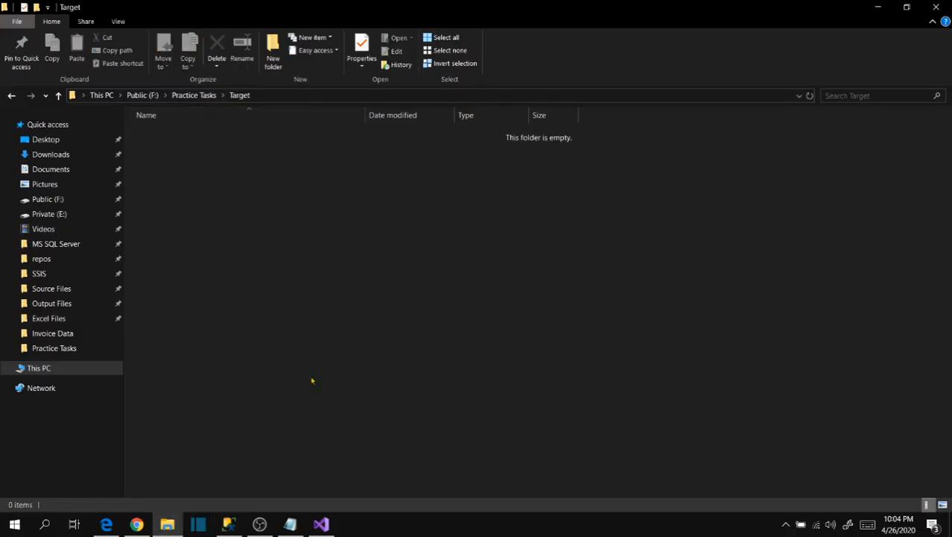
pyautogui.click(230, 525)
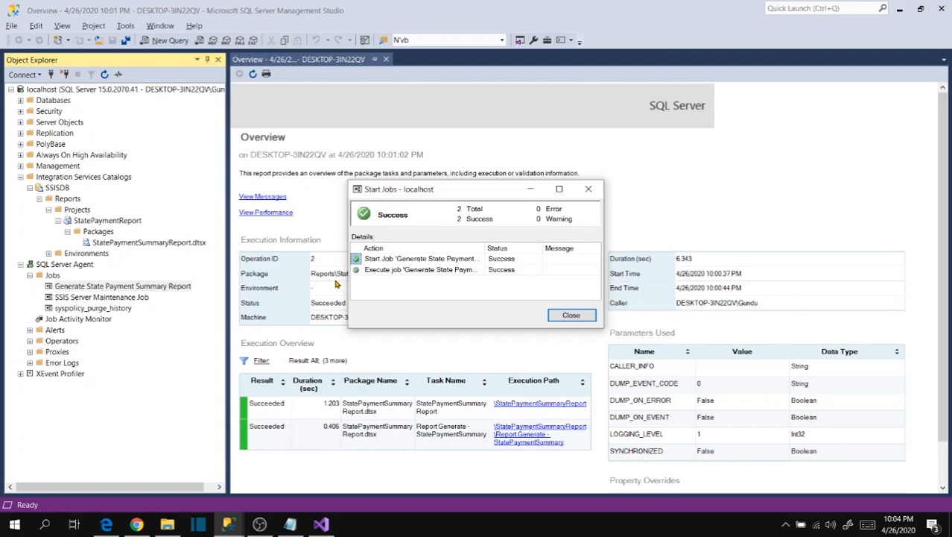
pyautogui.click(570, 315)
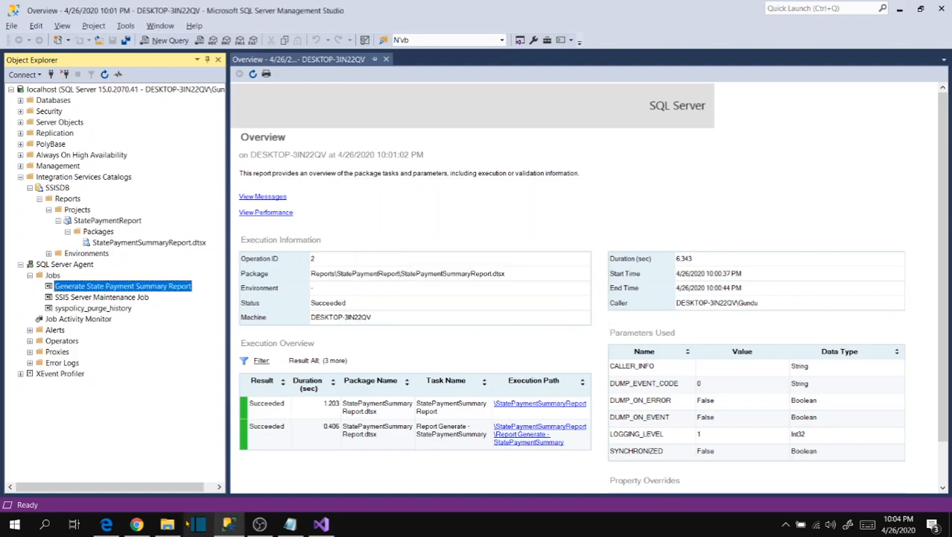
pyautogui.click(167, 525)
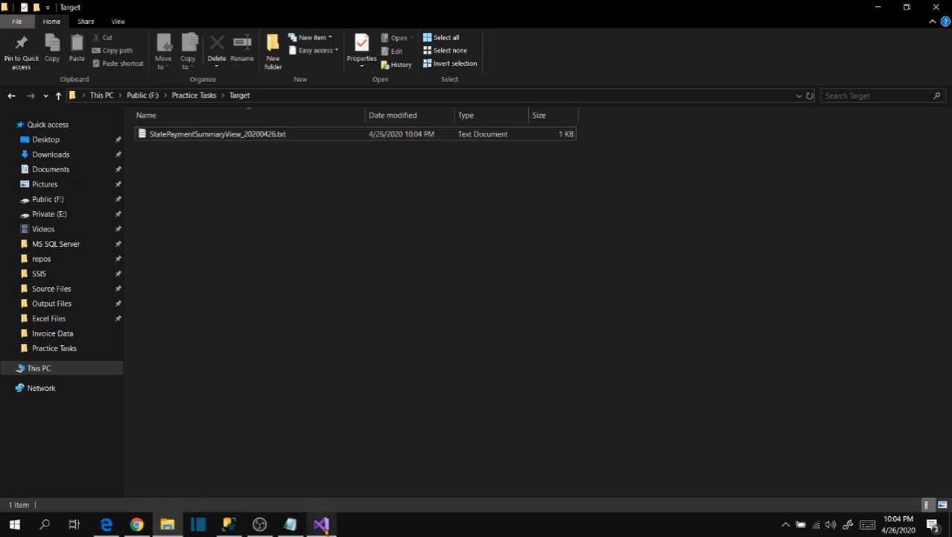
# Switch back to the SSIS package project in Visual Studio after checking the regenerated file
pyautogui.click(322, 525)
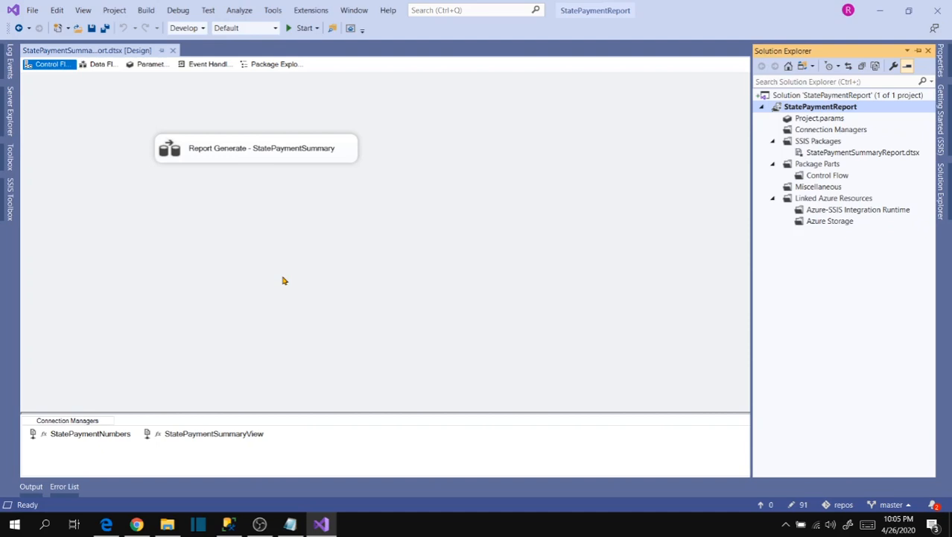
pyautogui.moveTo(334, 253)
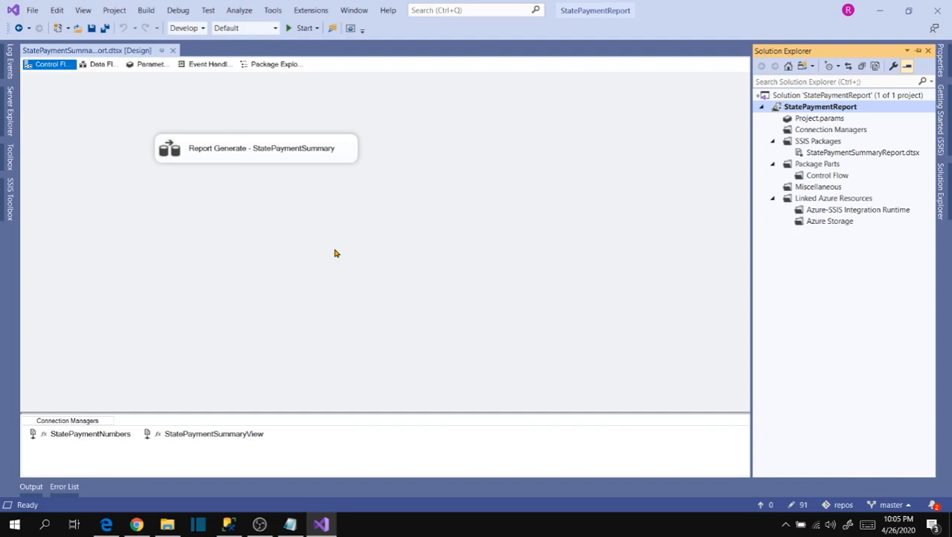